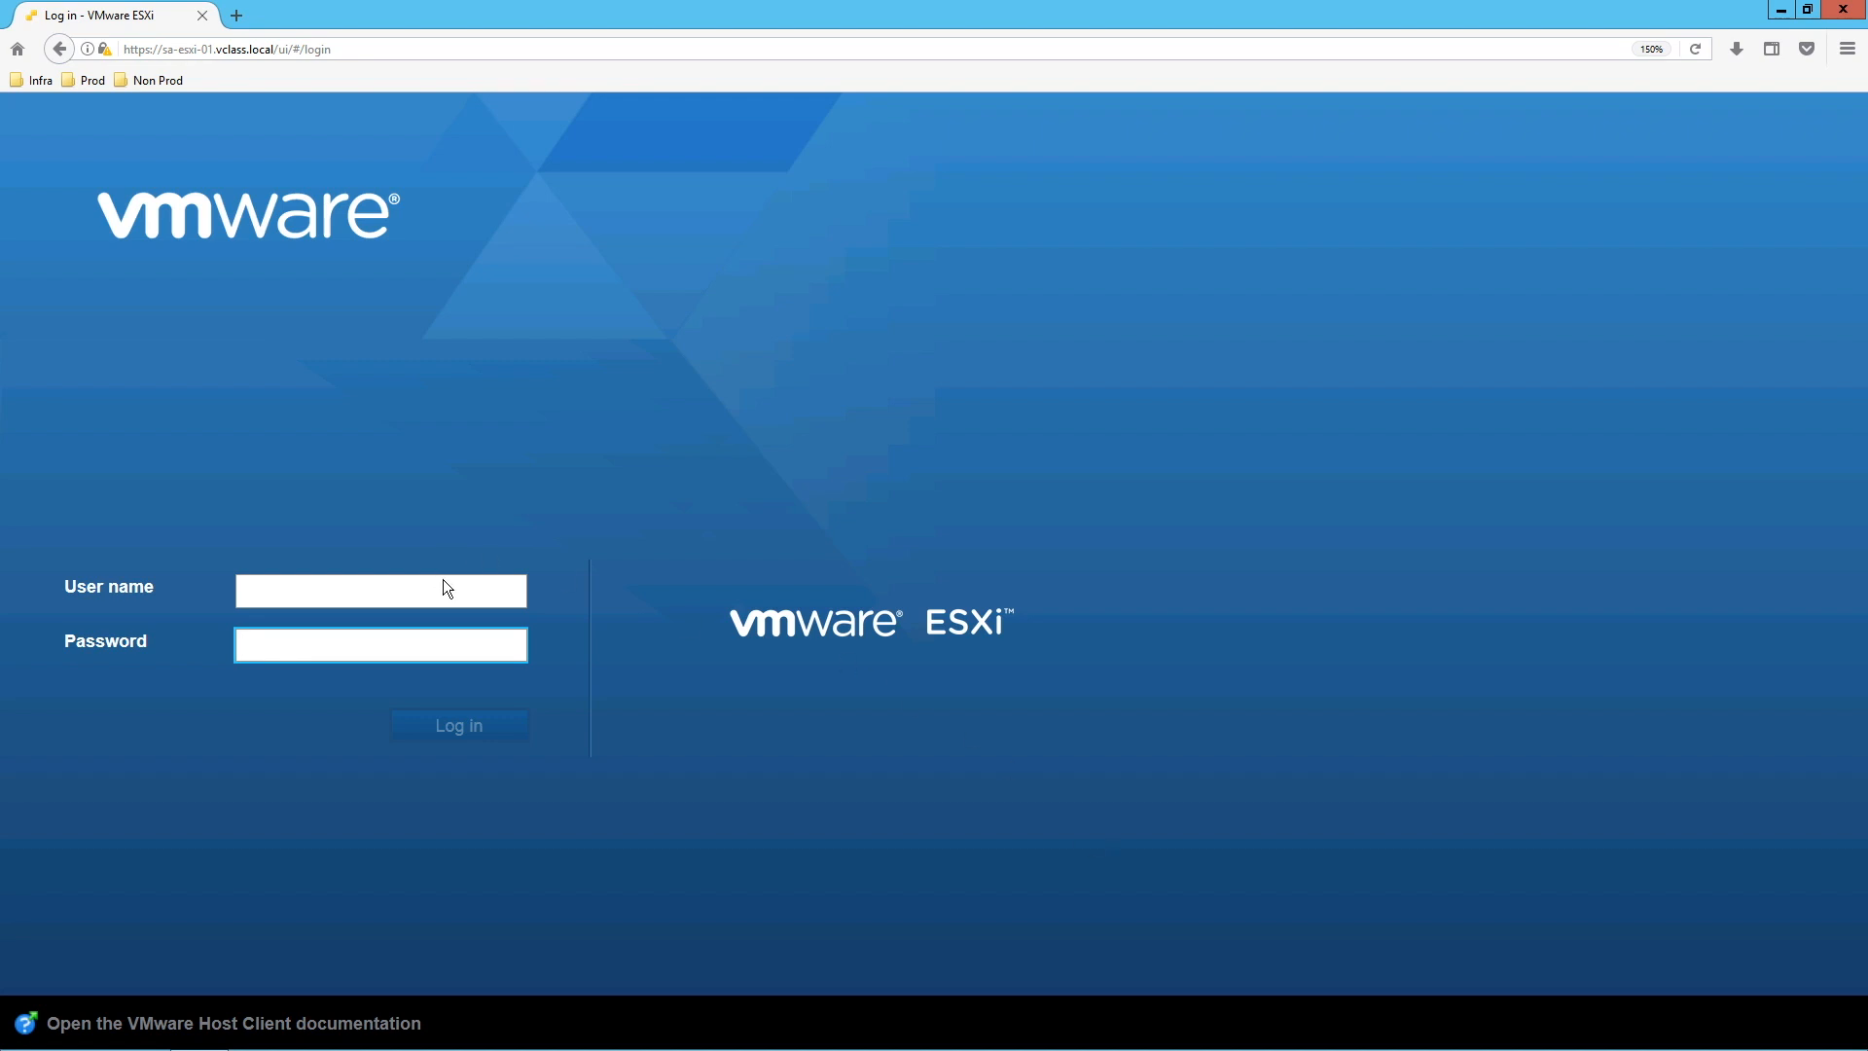
Step: Log in to the ESXi Host Client as root
left_click(381, 590)
type("root")
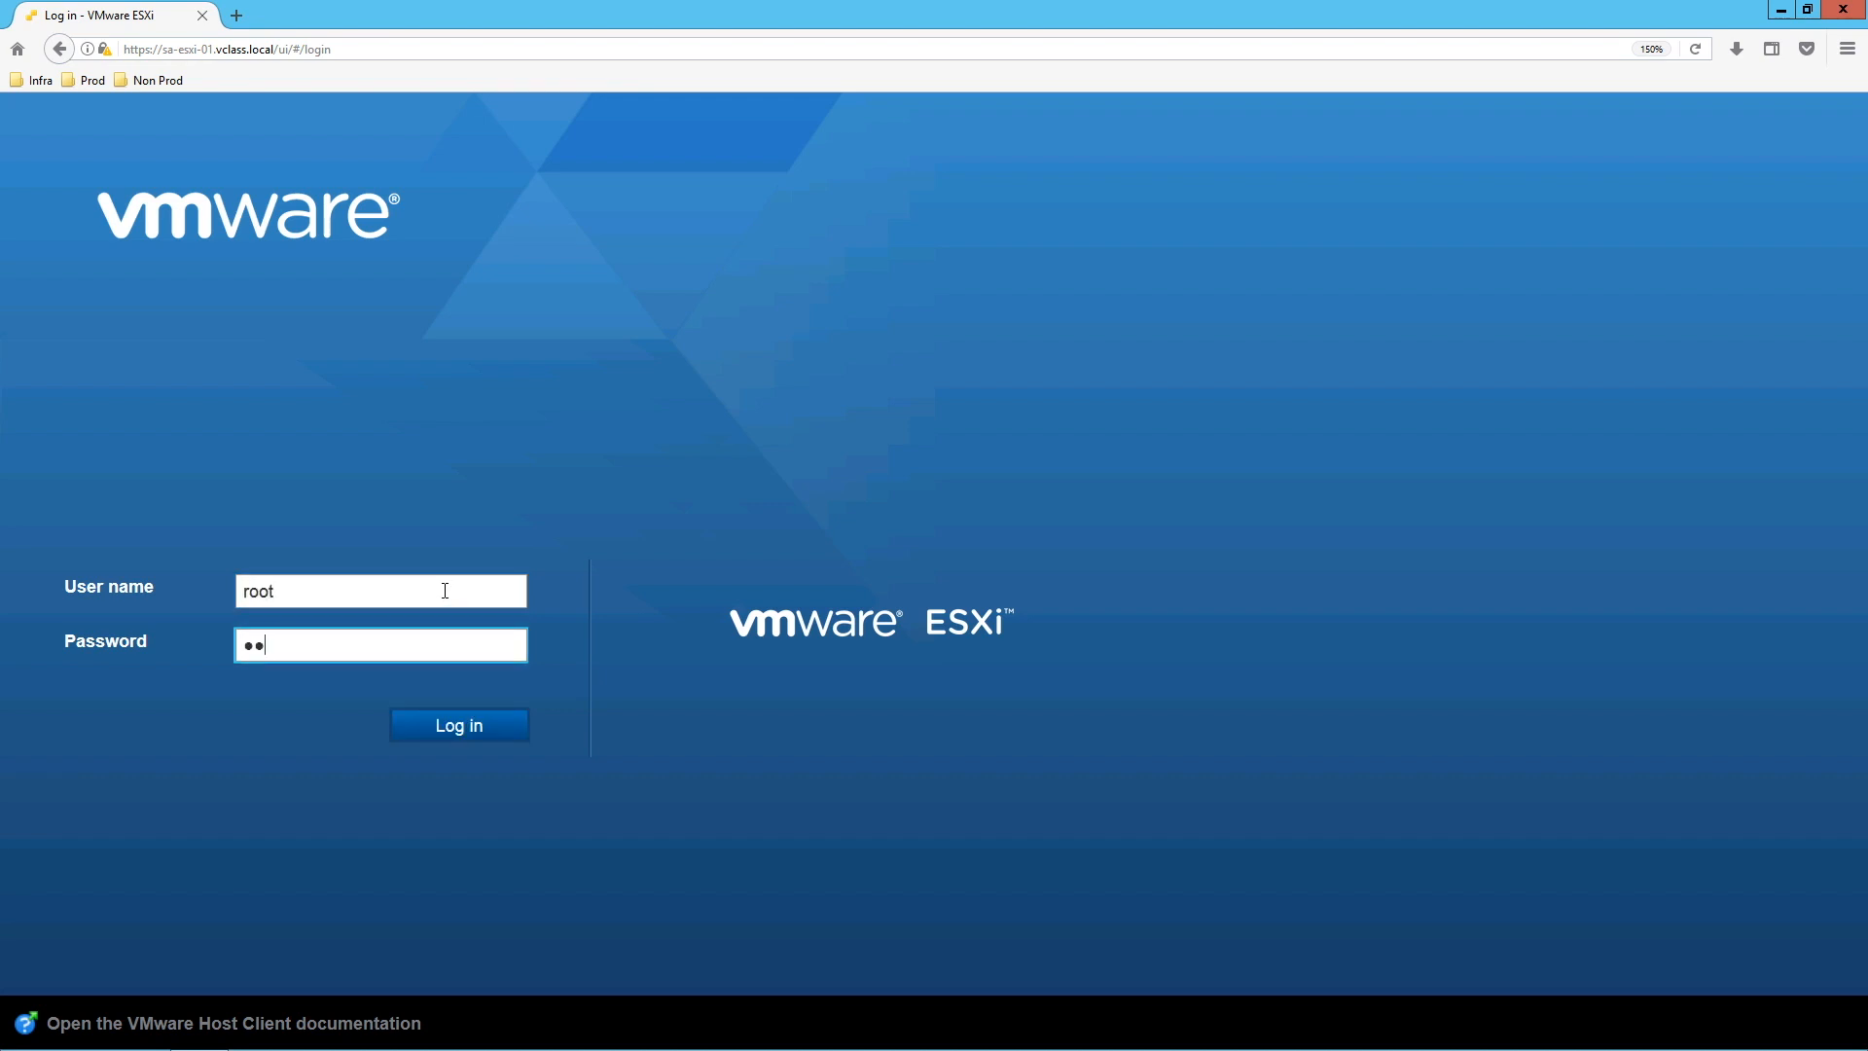
left_click(457, 723)
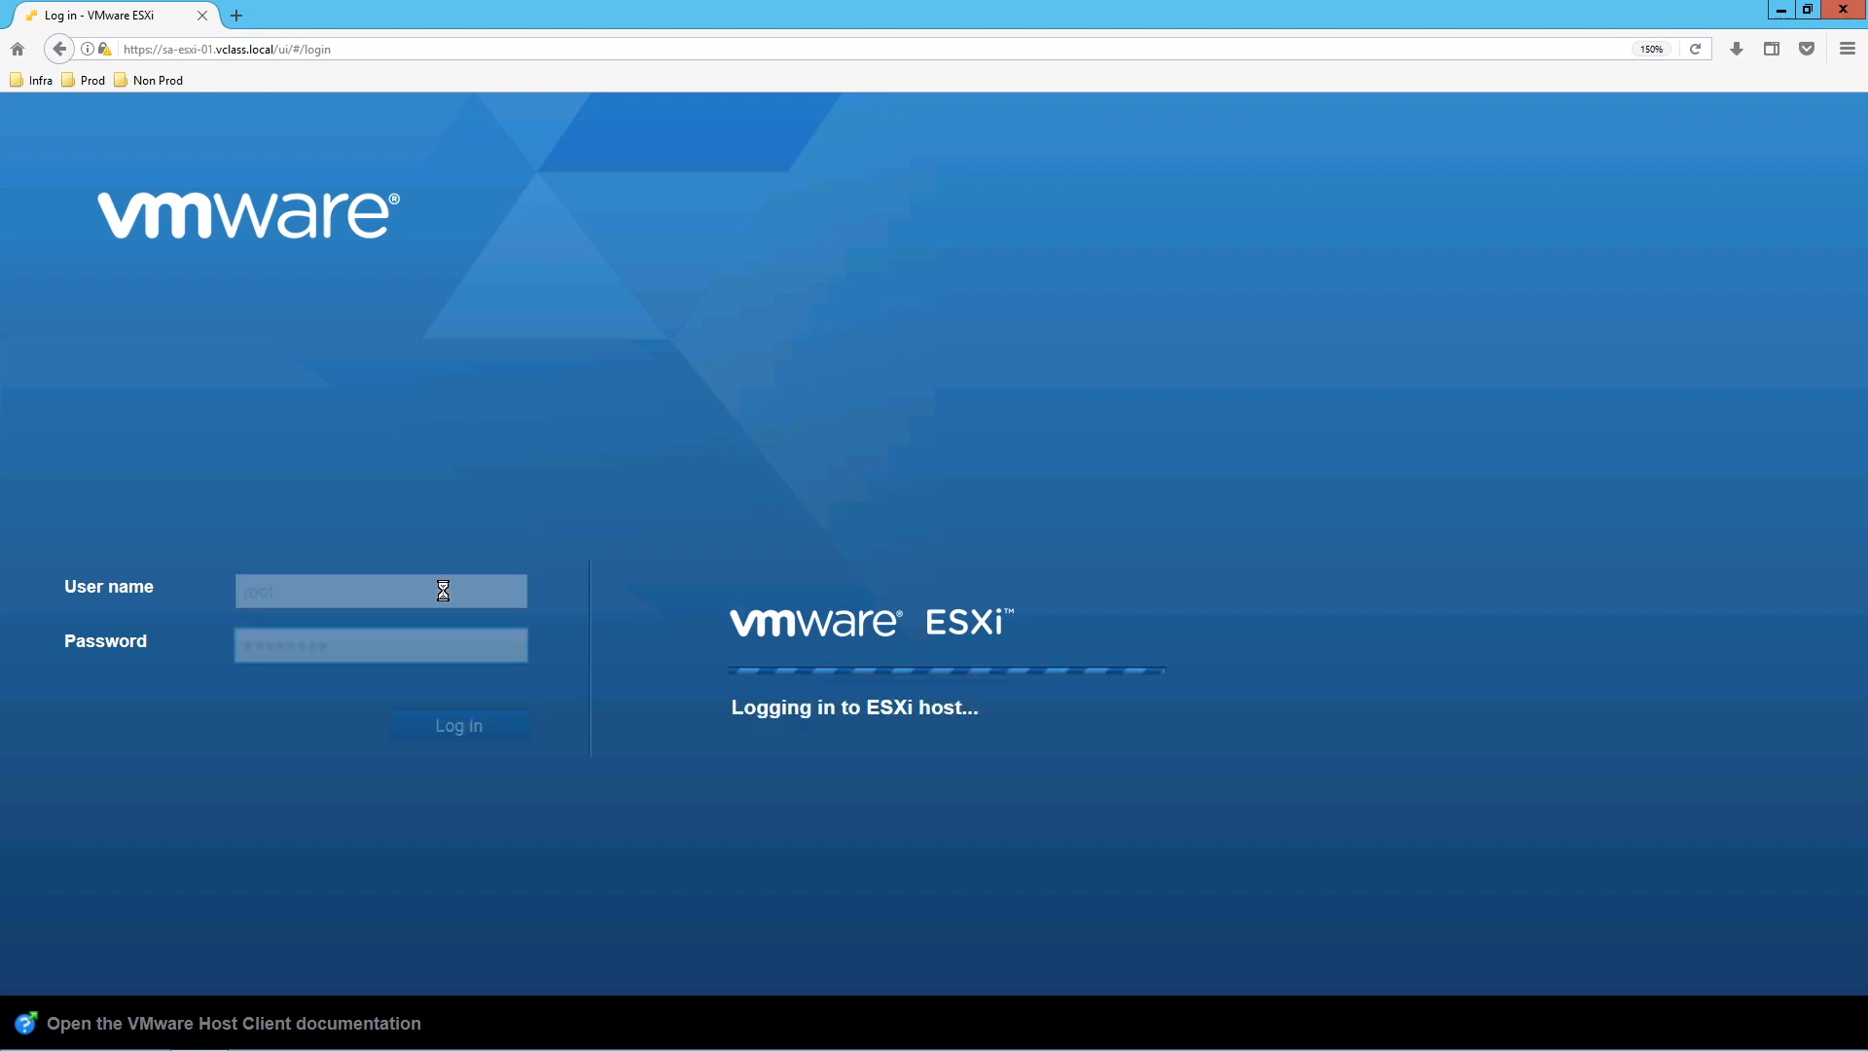
left_click(457, 723)
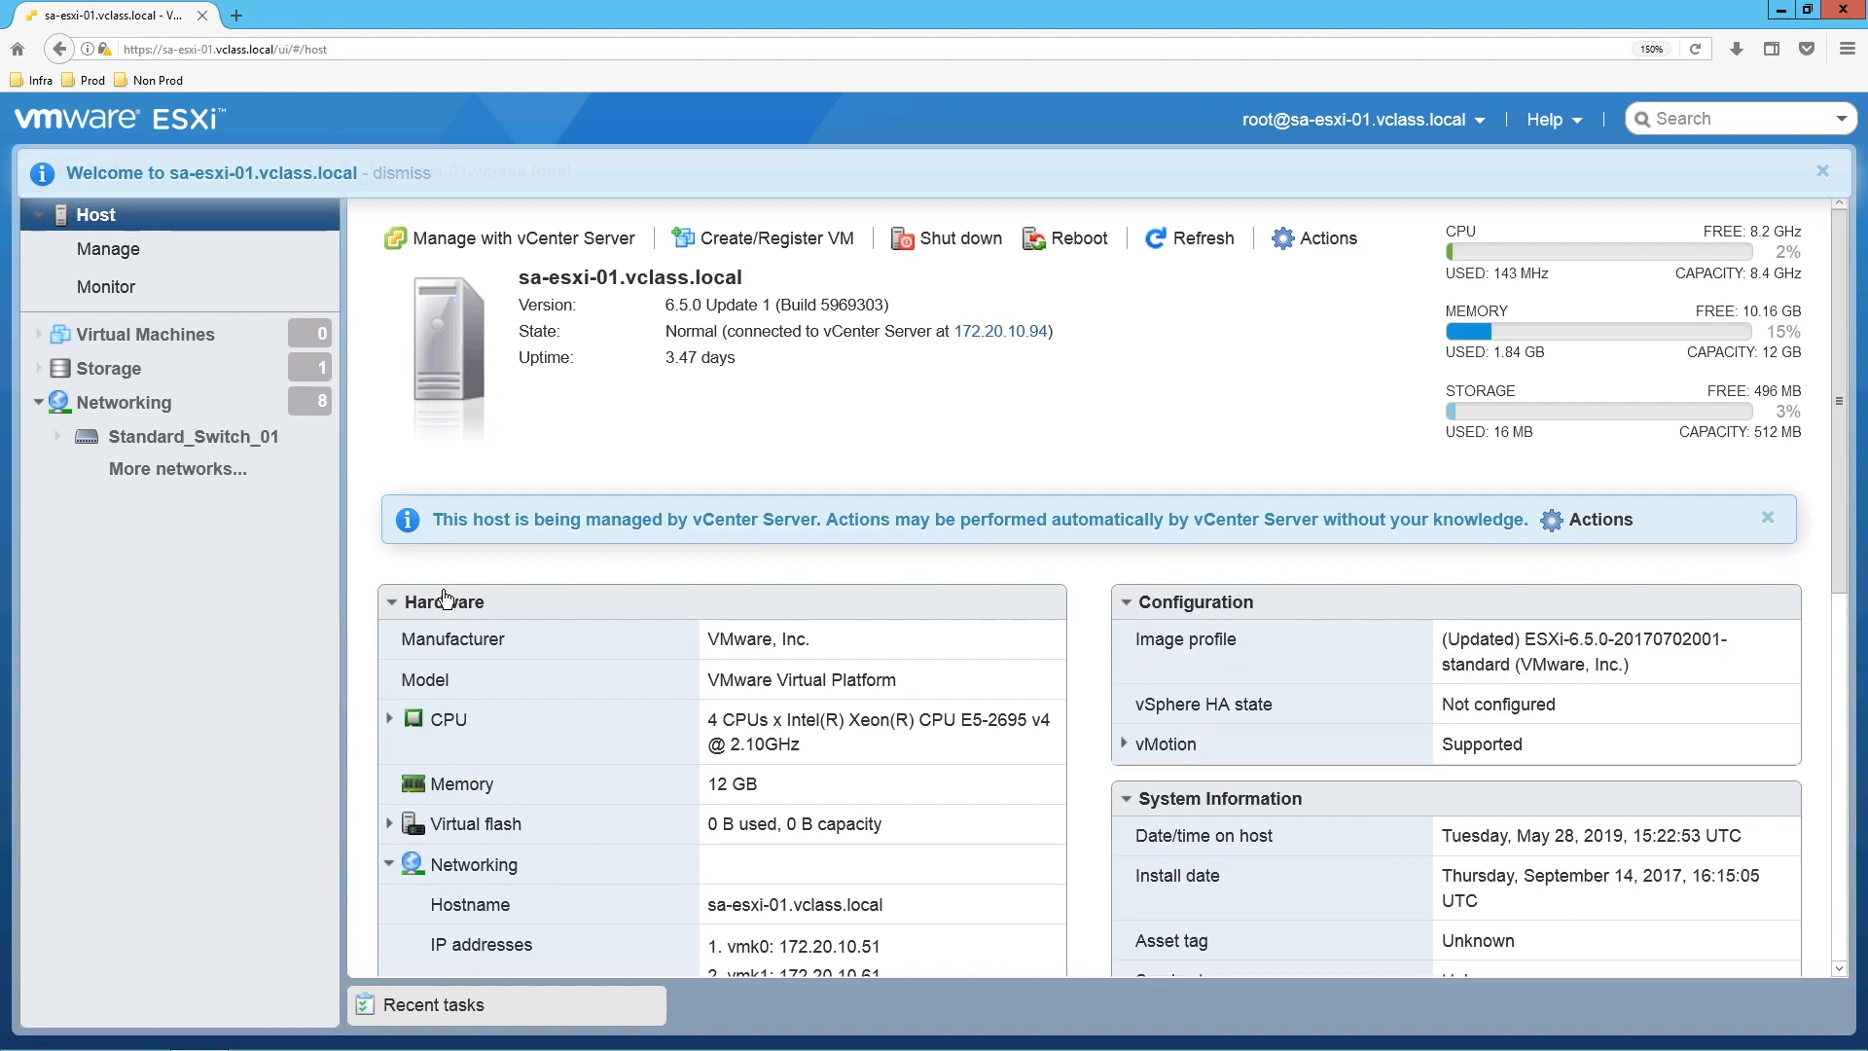
Step: From Storage, start the New datastore wizard with Create new VMFS datastore
left_click(107, 367)
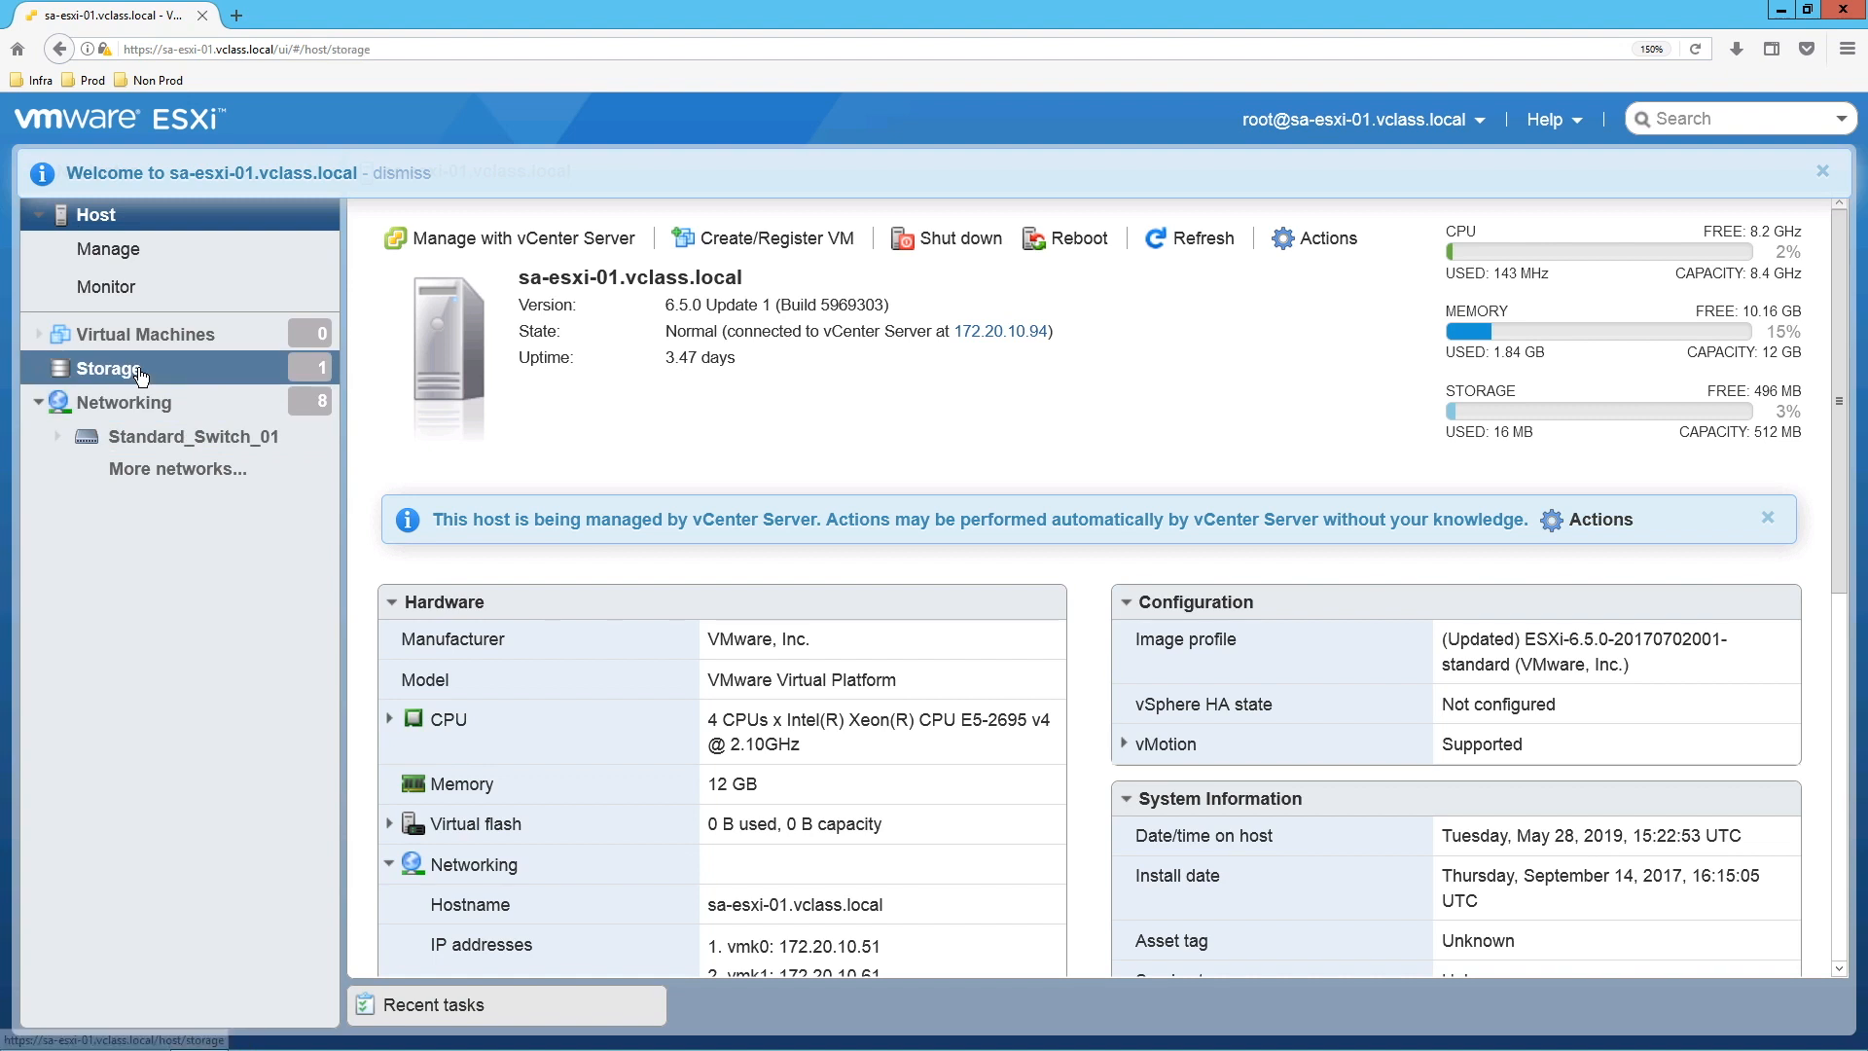
left_click(108, 367)
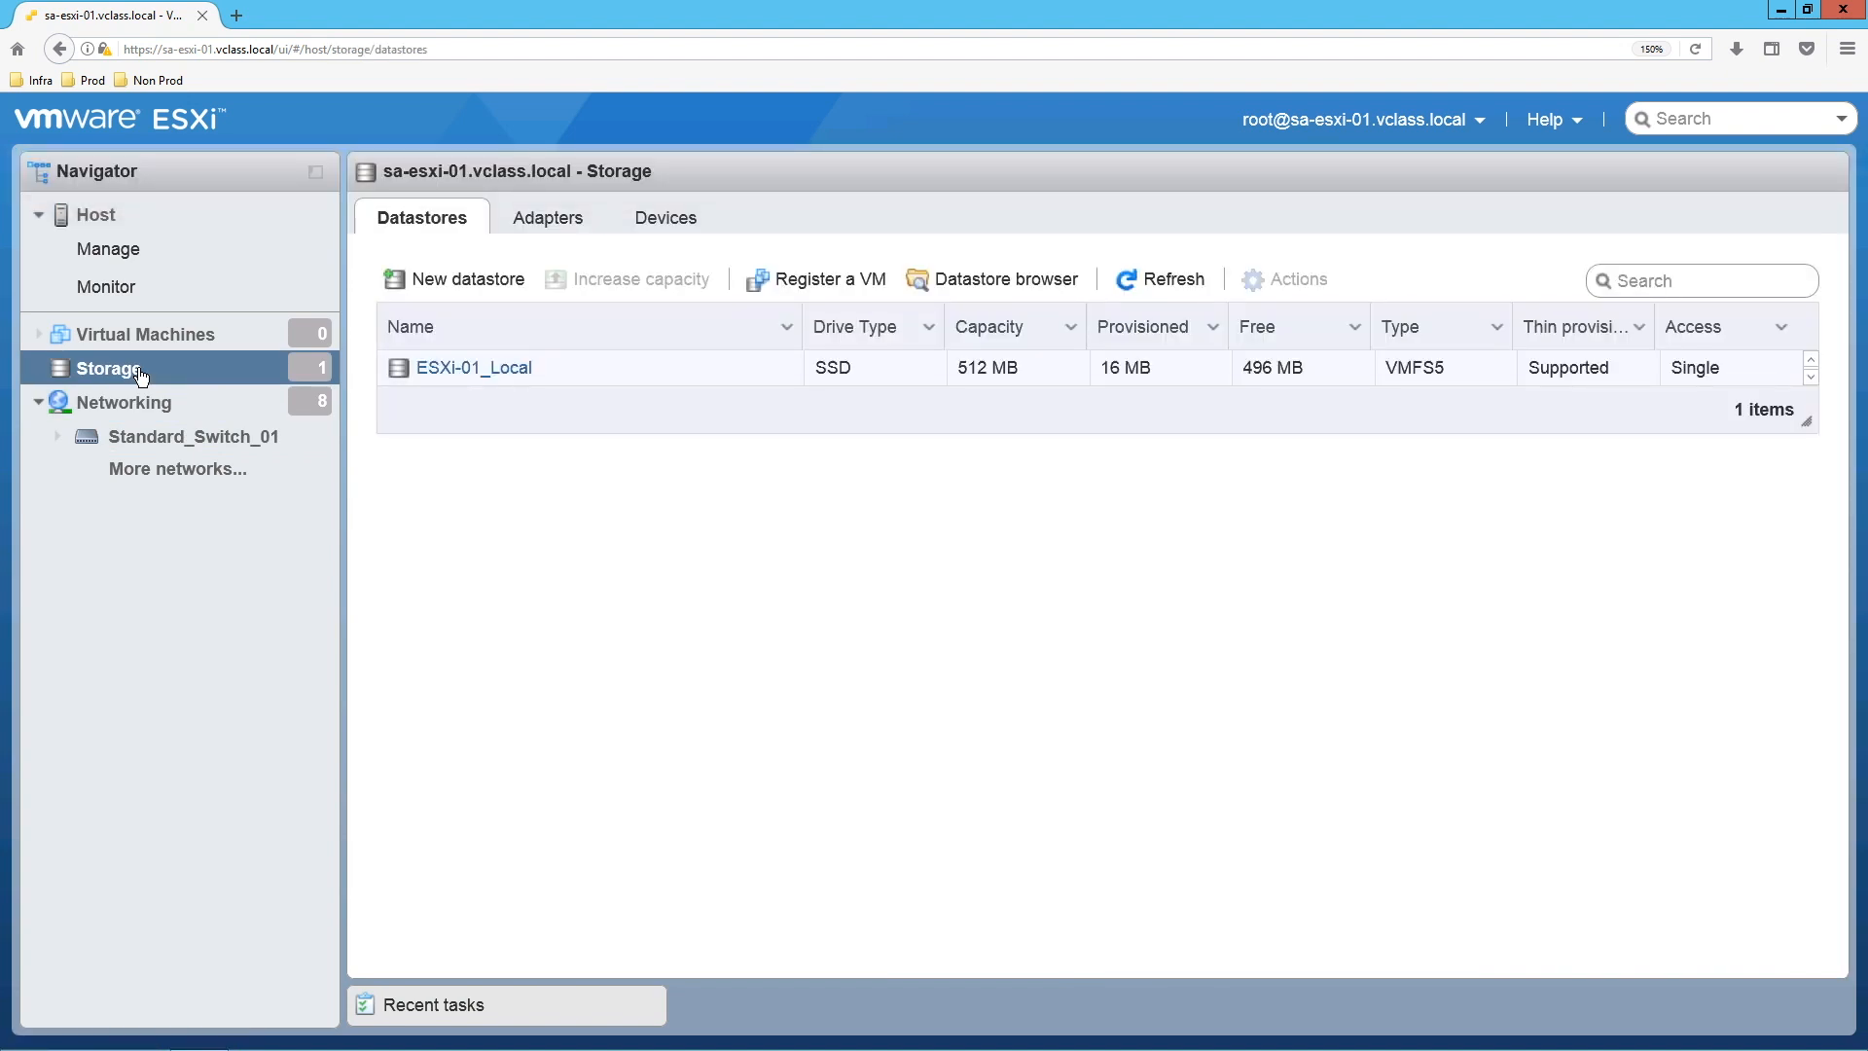
left_click(466, 279)
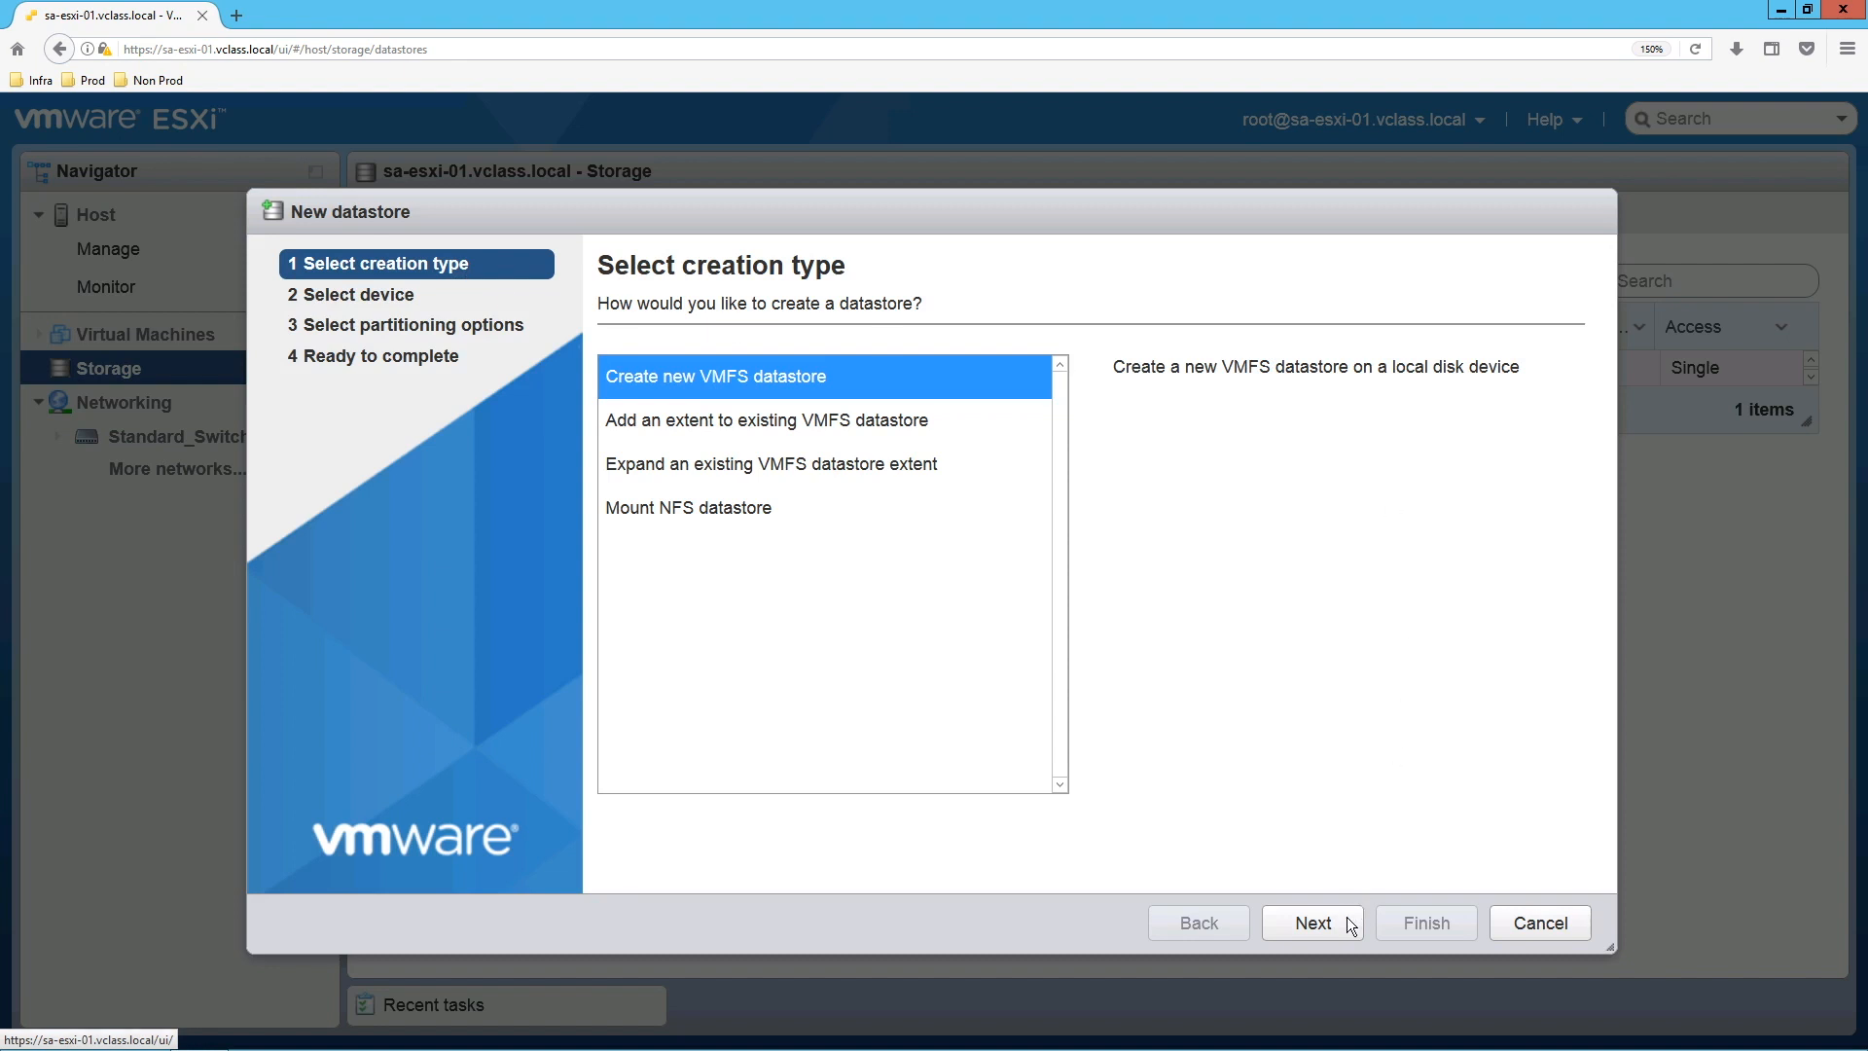
Step: Name the datastore datastore-01 on the iSCSI disk, using the full disk with VMFS 6
left_click(1311, 922)
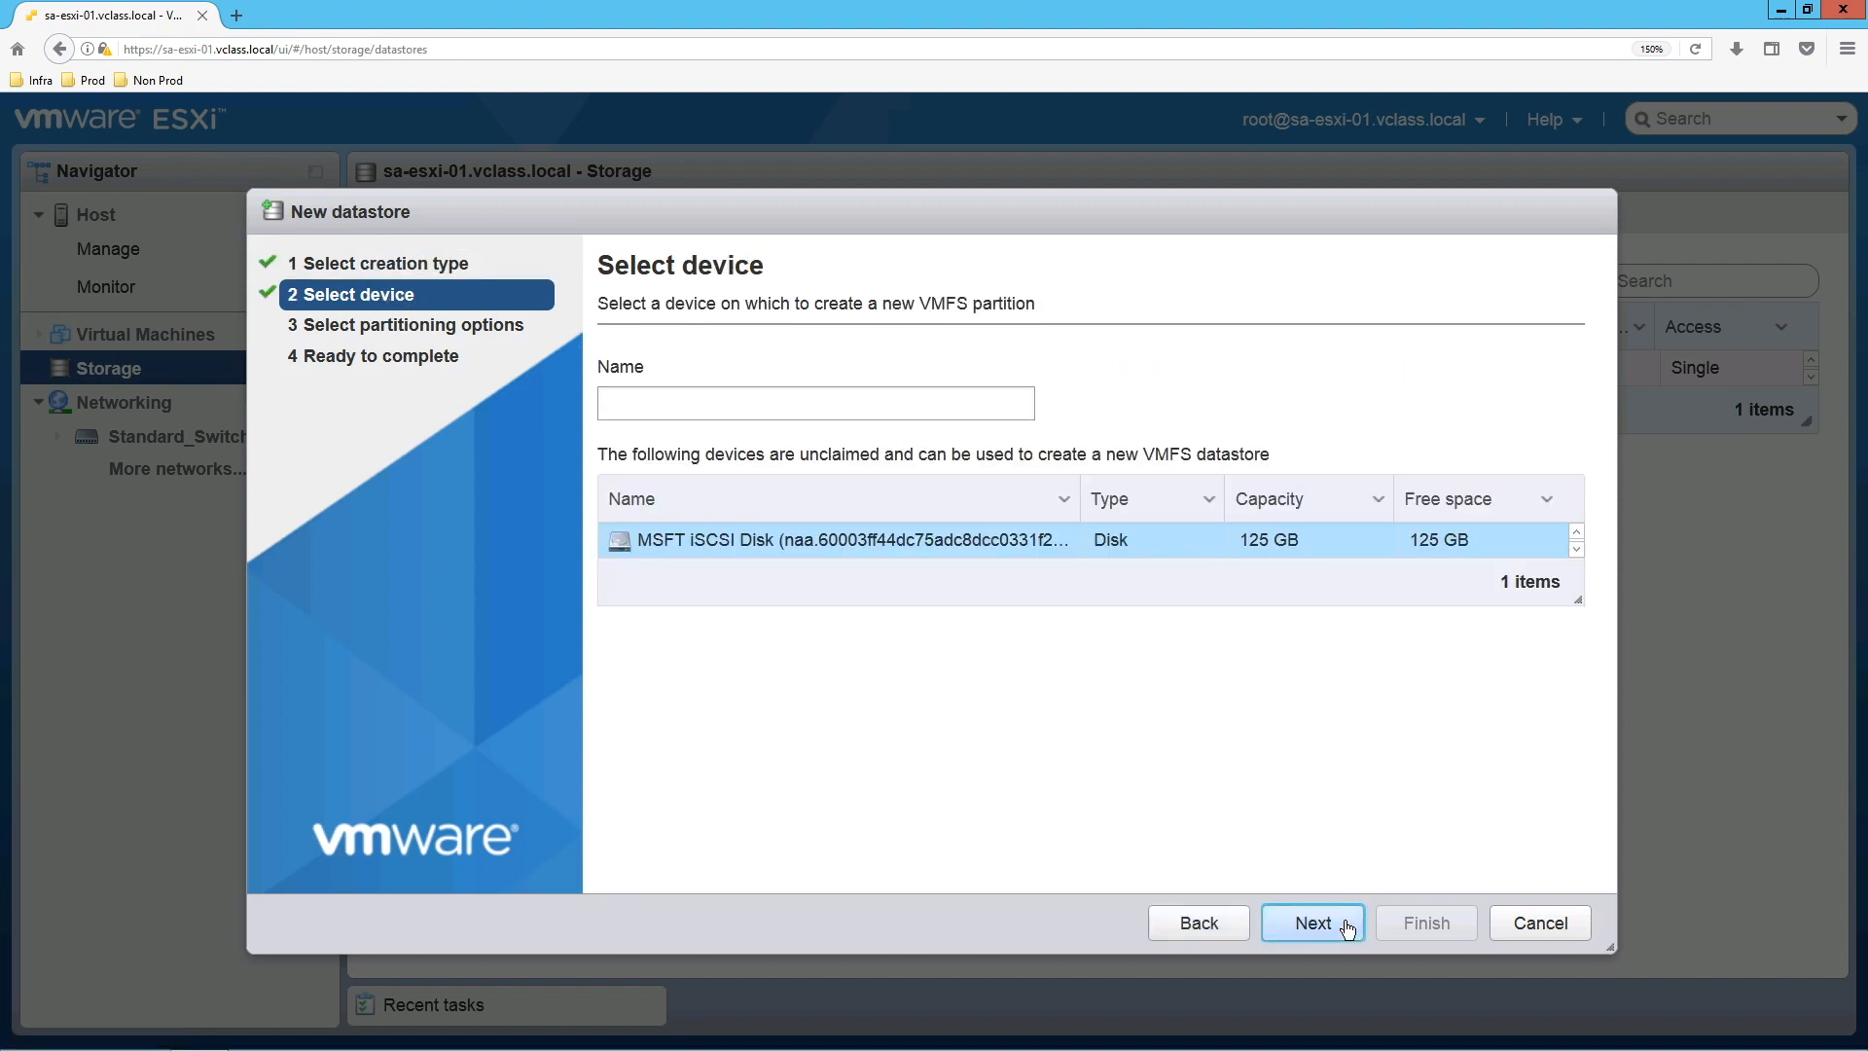
left_click(815, 403)
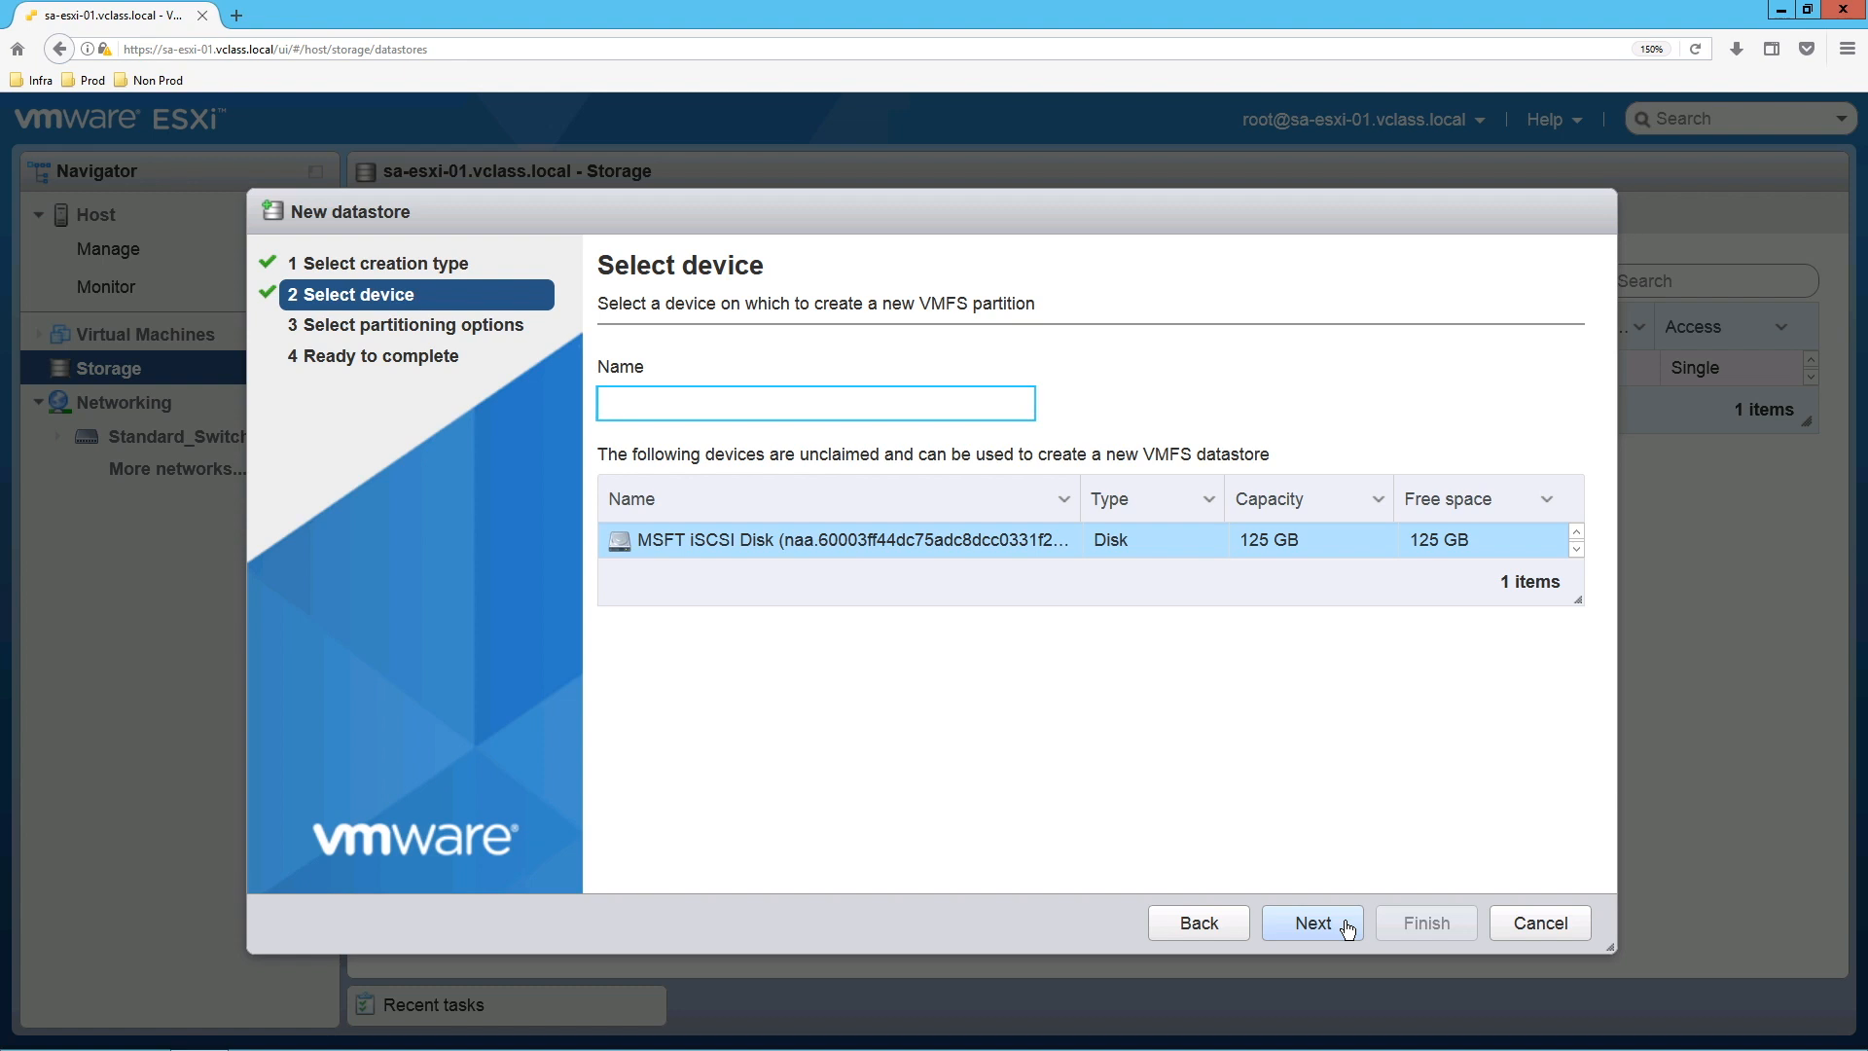
type("datastore-01")
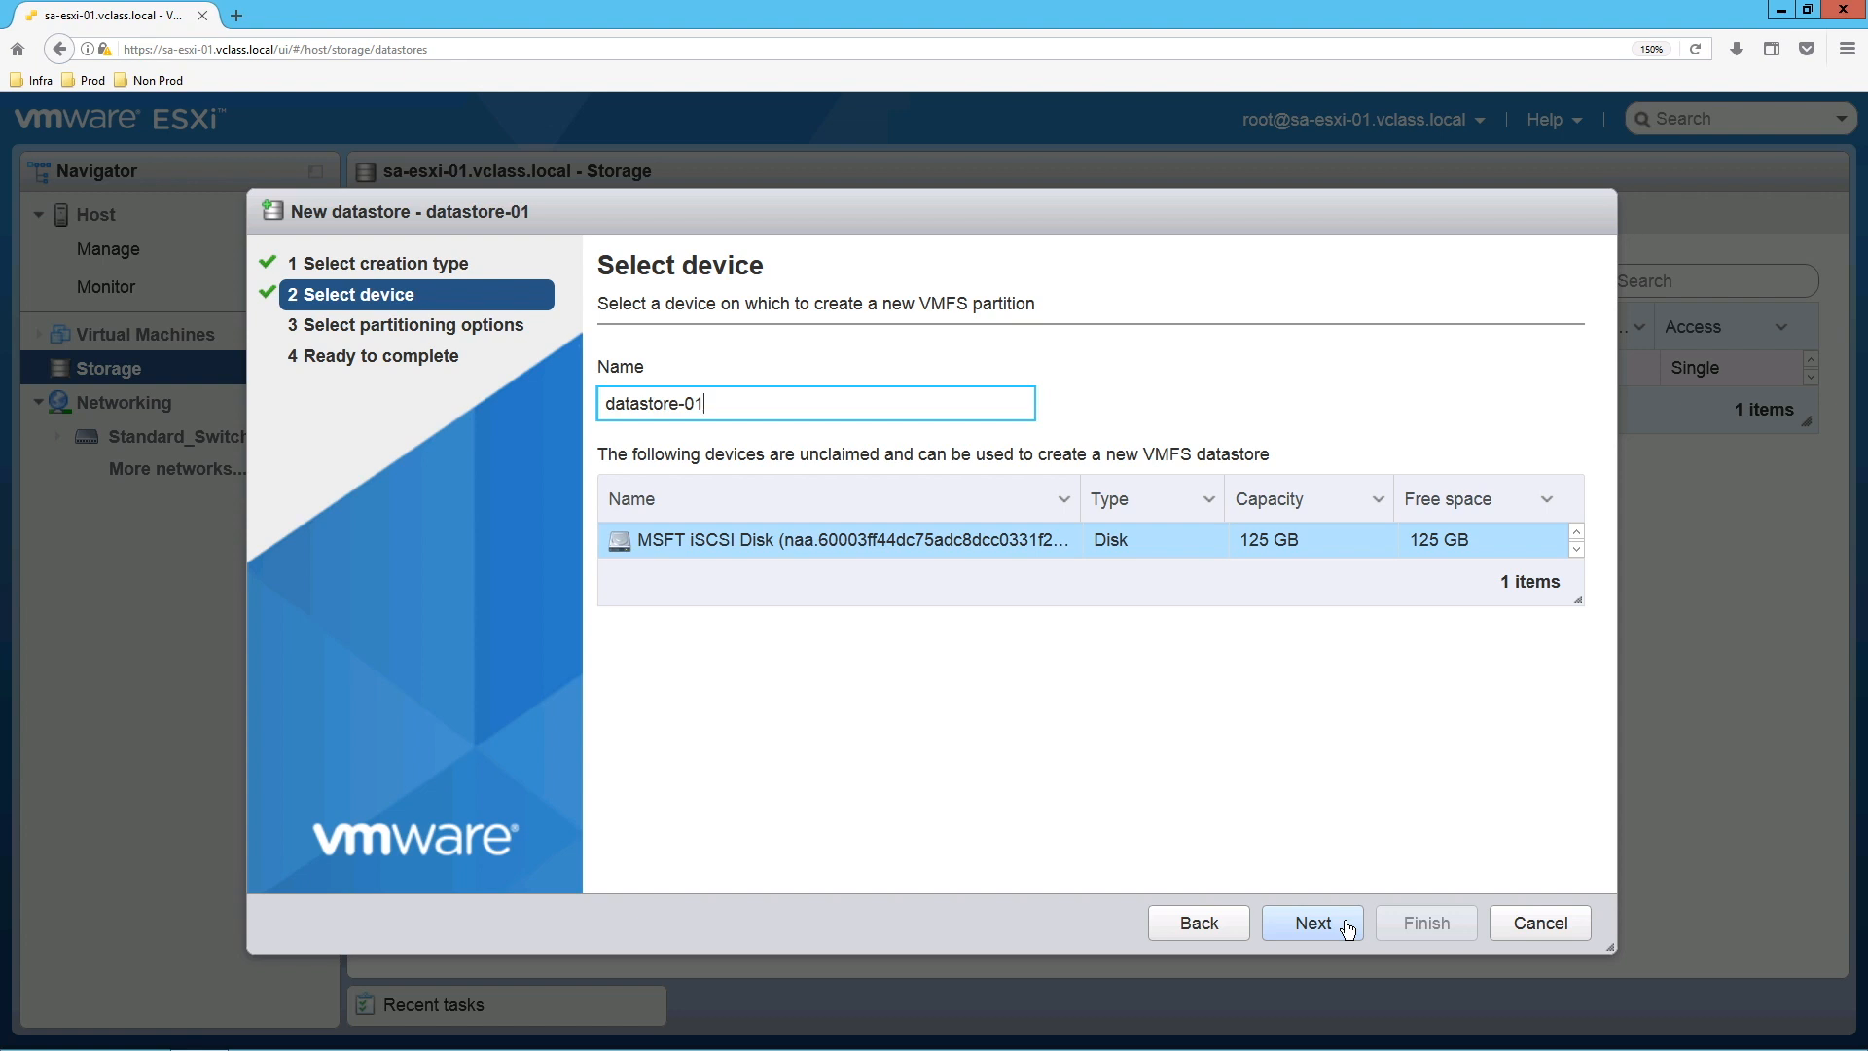
left_click(1311, 922)
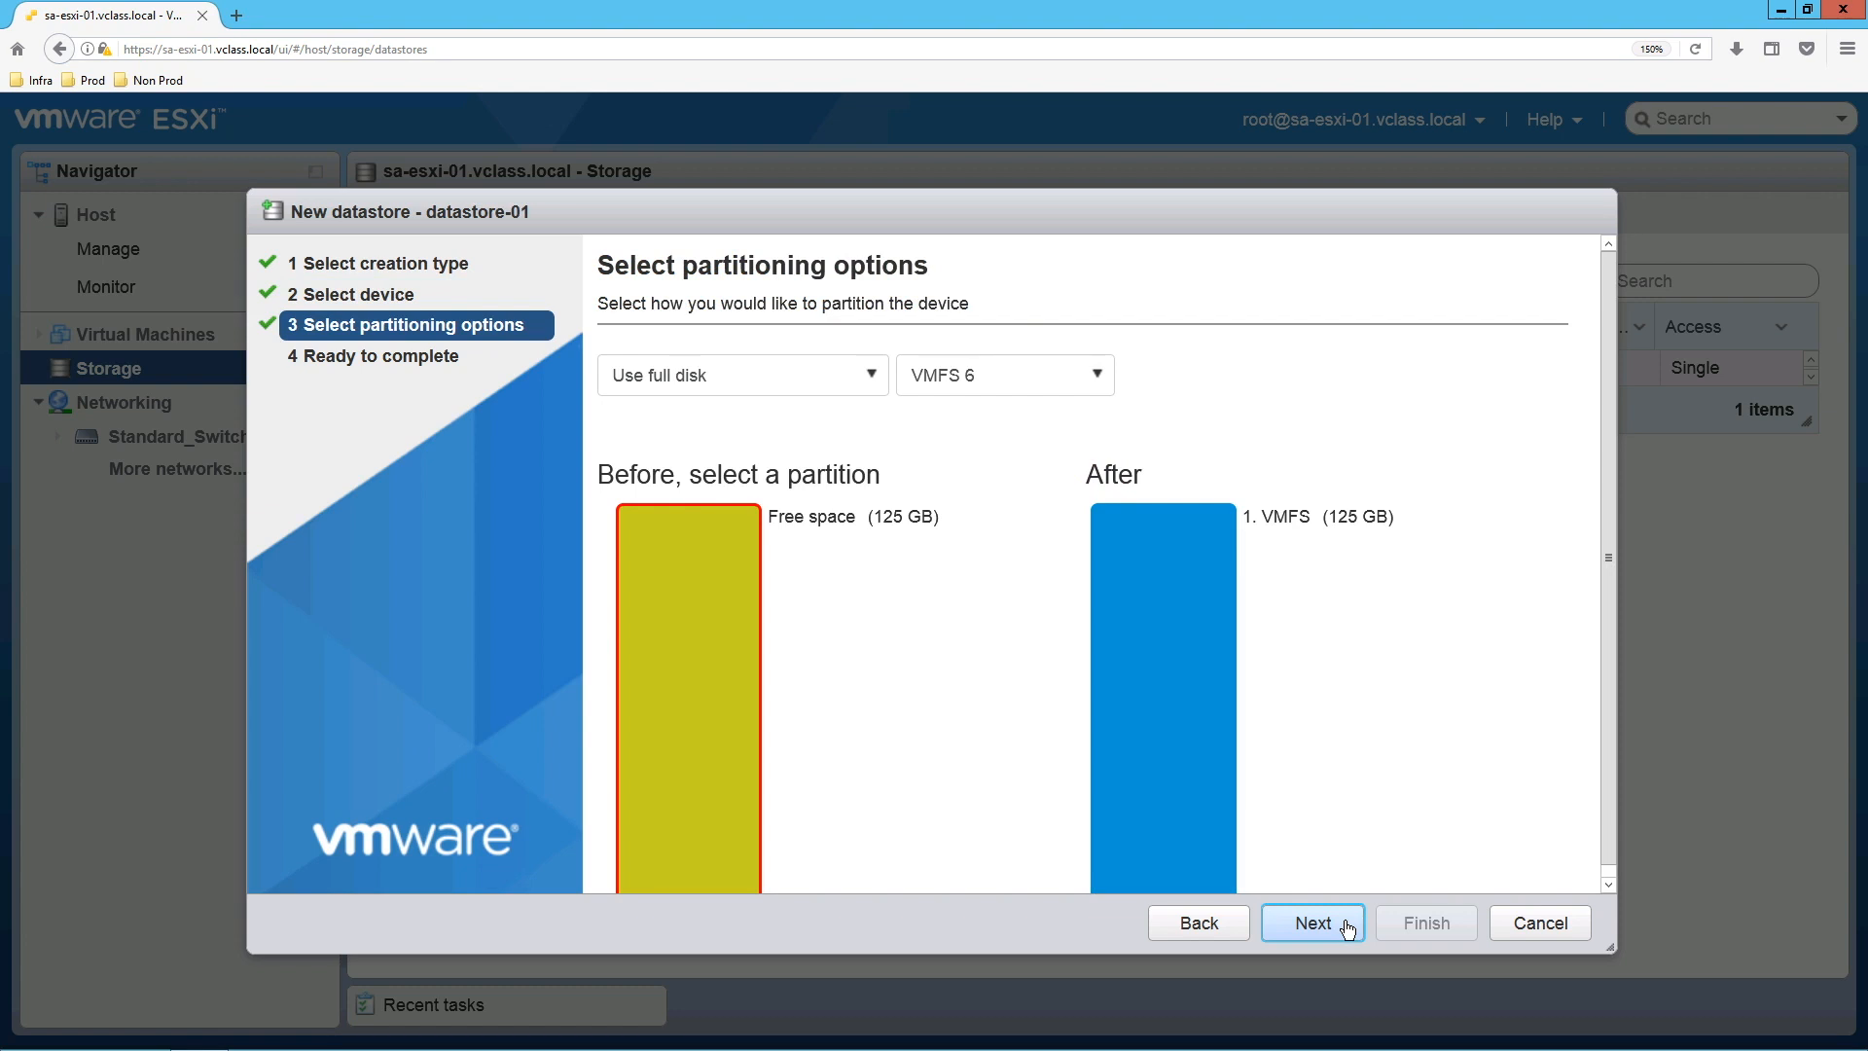
left_click(1311, 922)
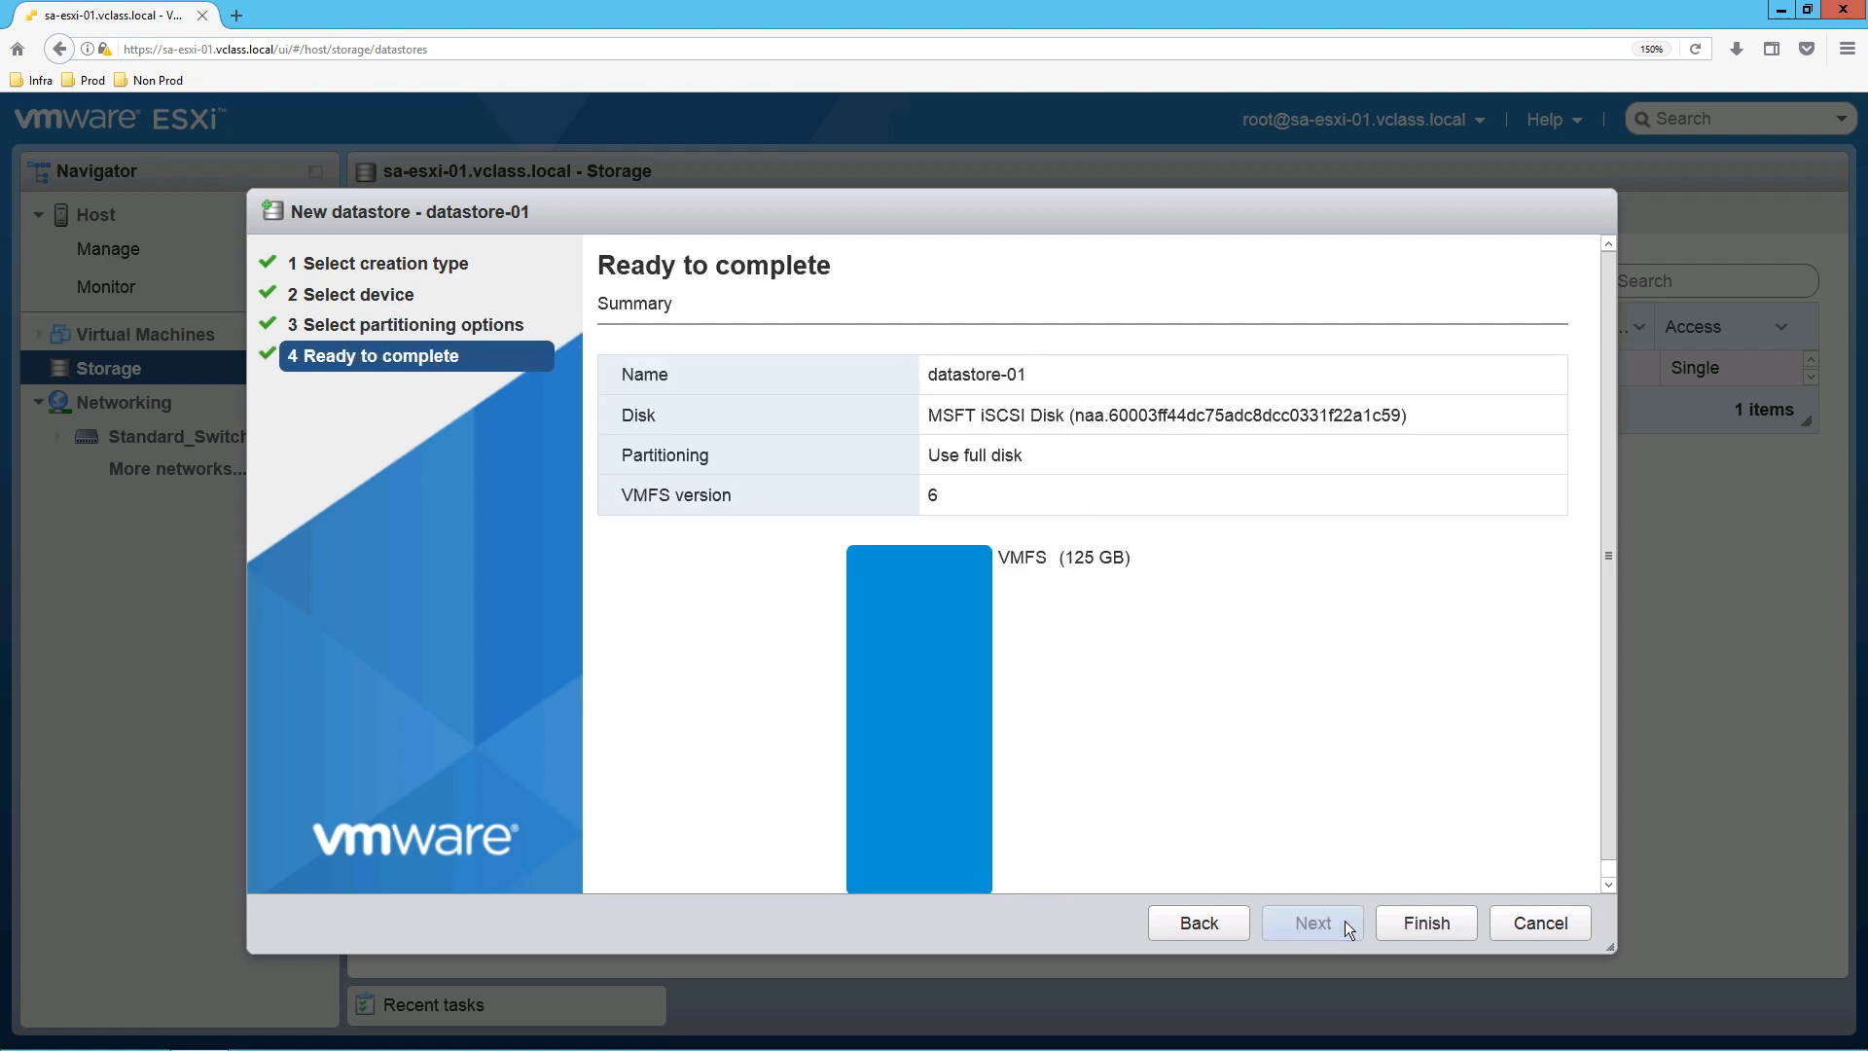
Step: Finish the wizard and confirm erasing the disk to create datastore-01
left_click(1426, 922)
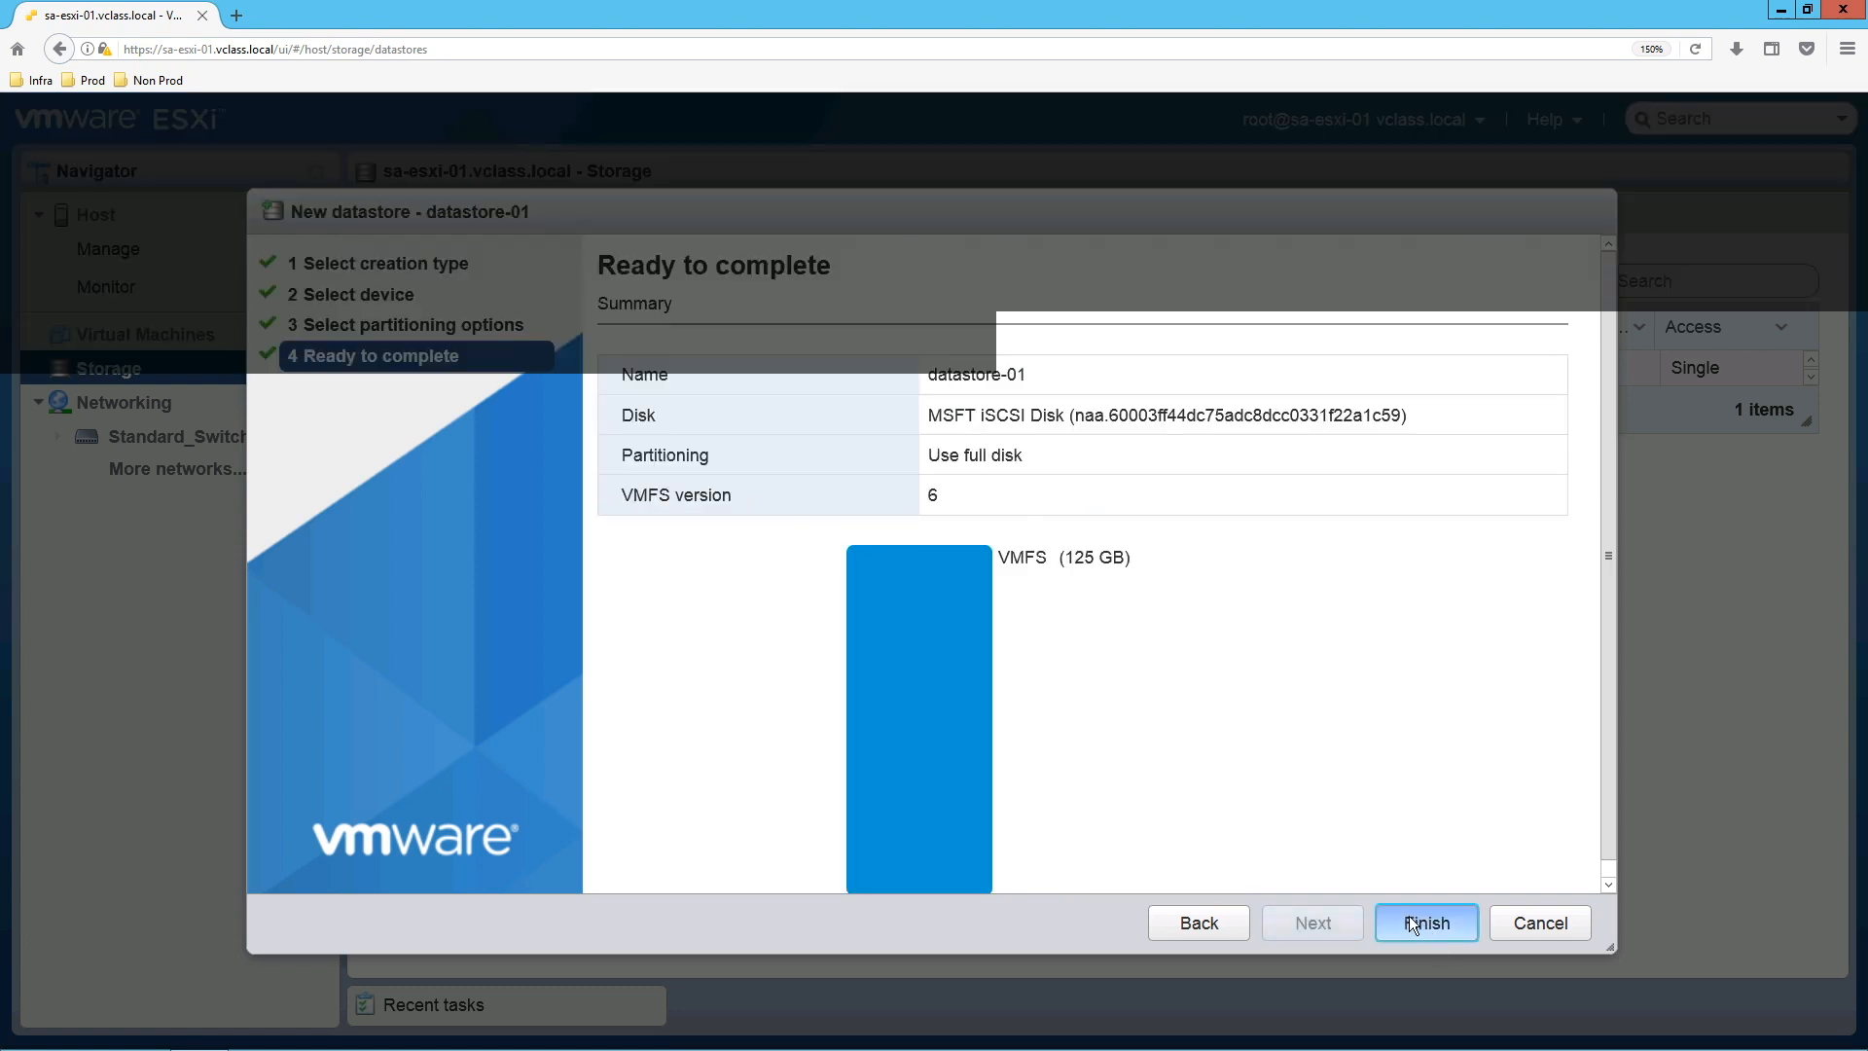
left_click(1426, 923)
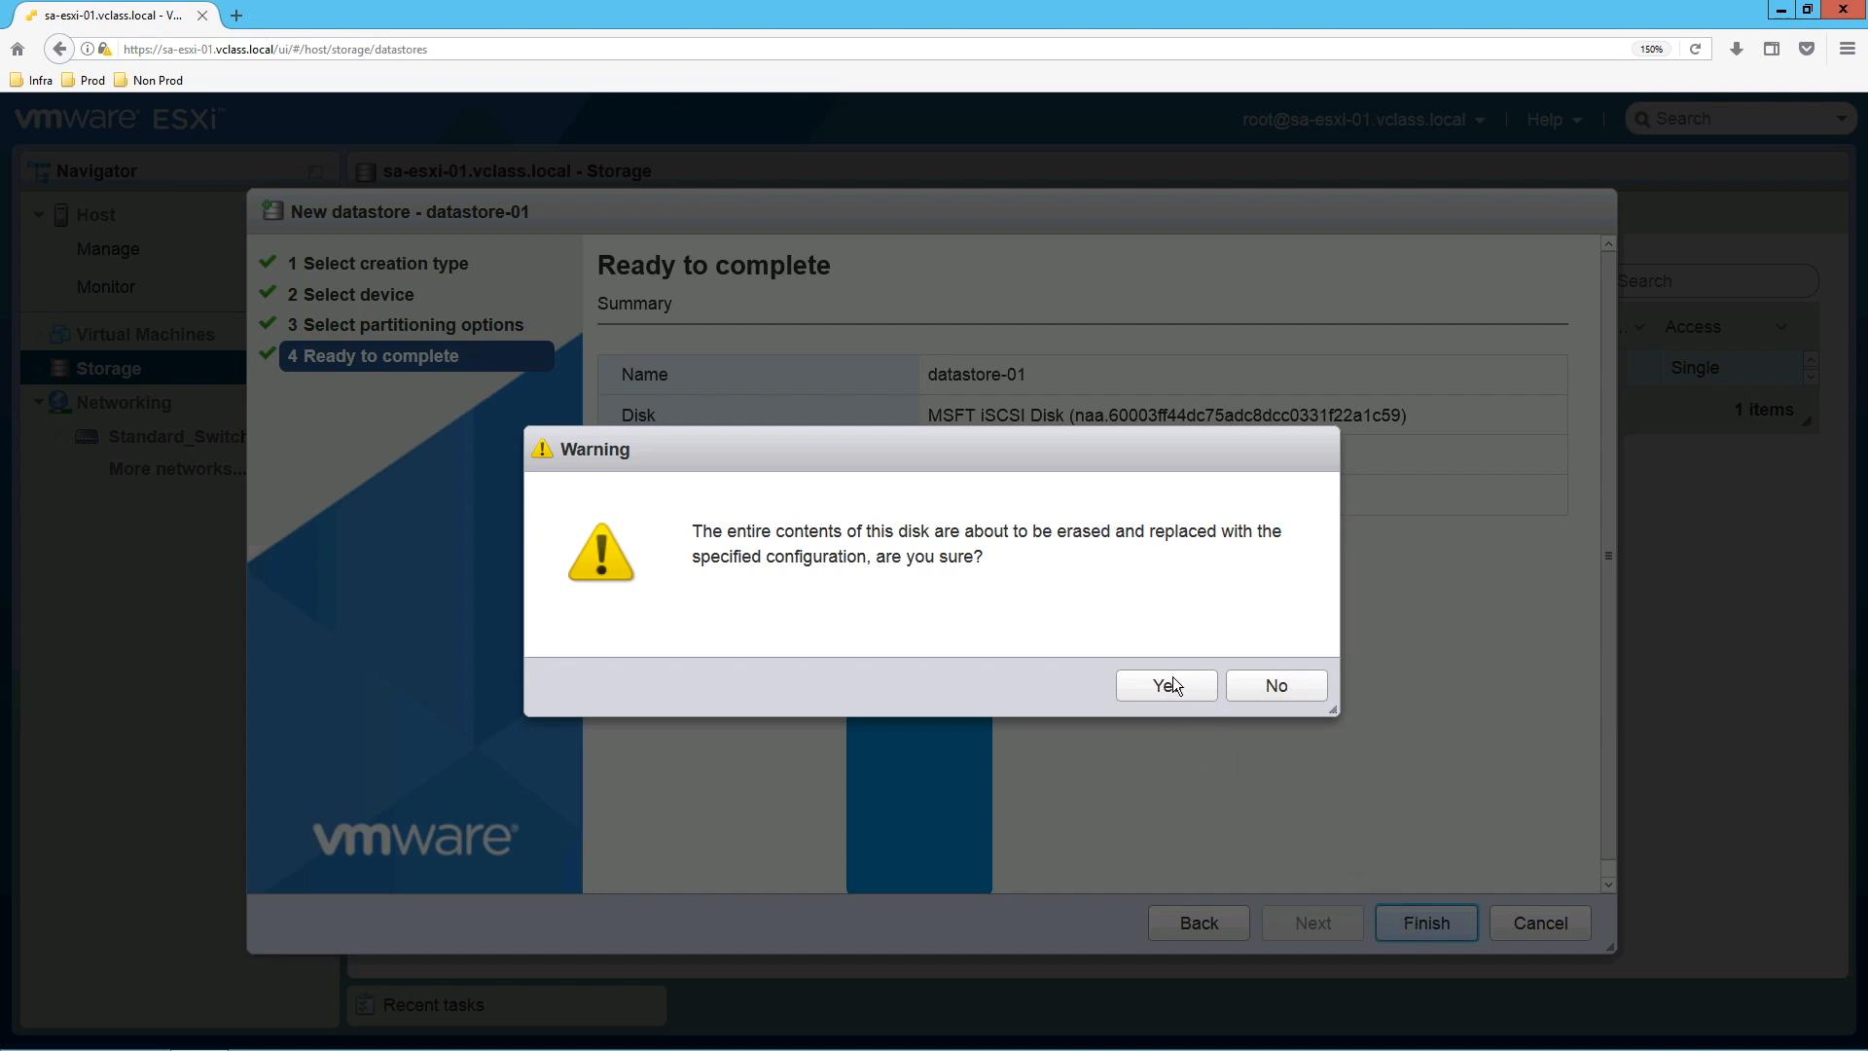
left_click(1164, 685)
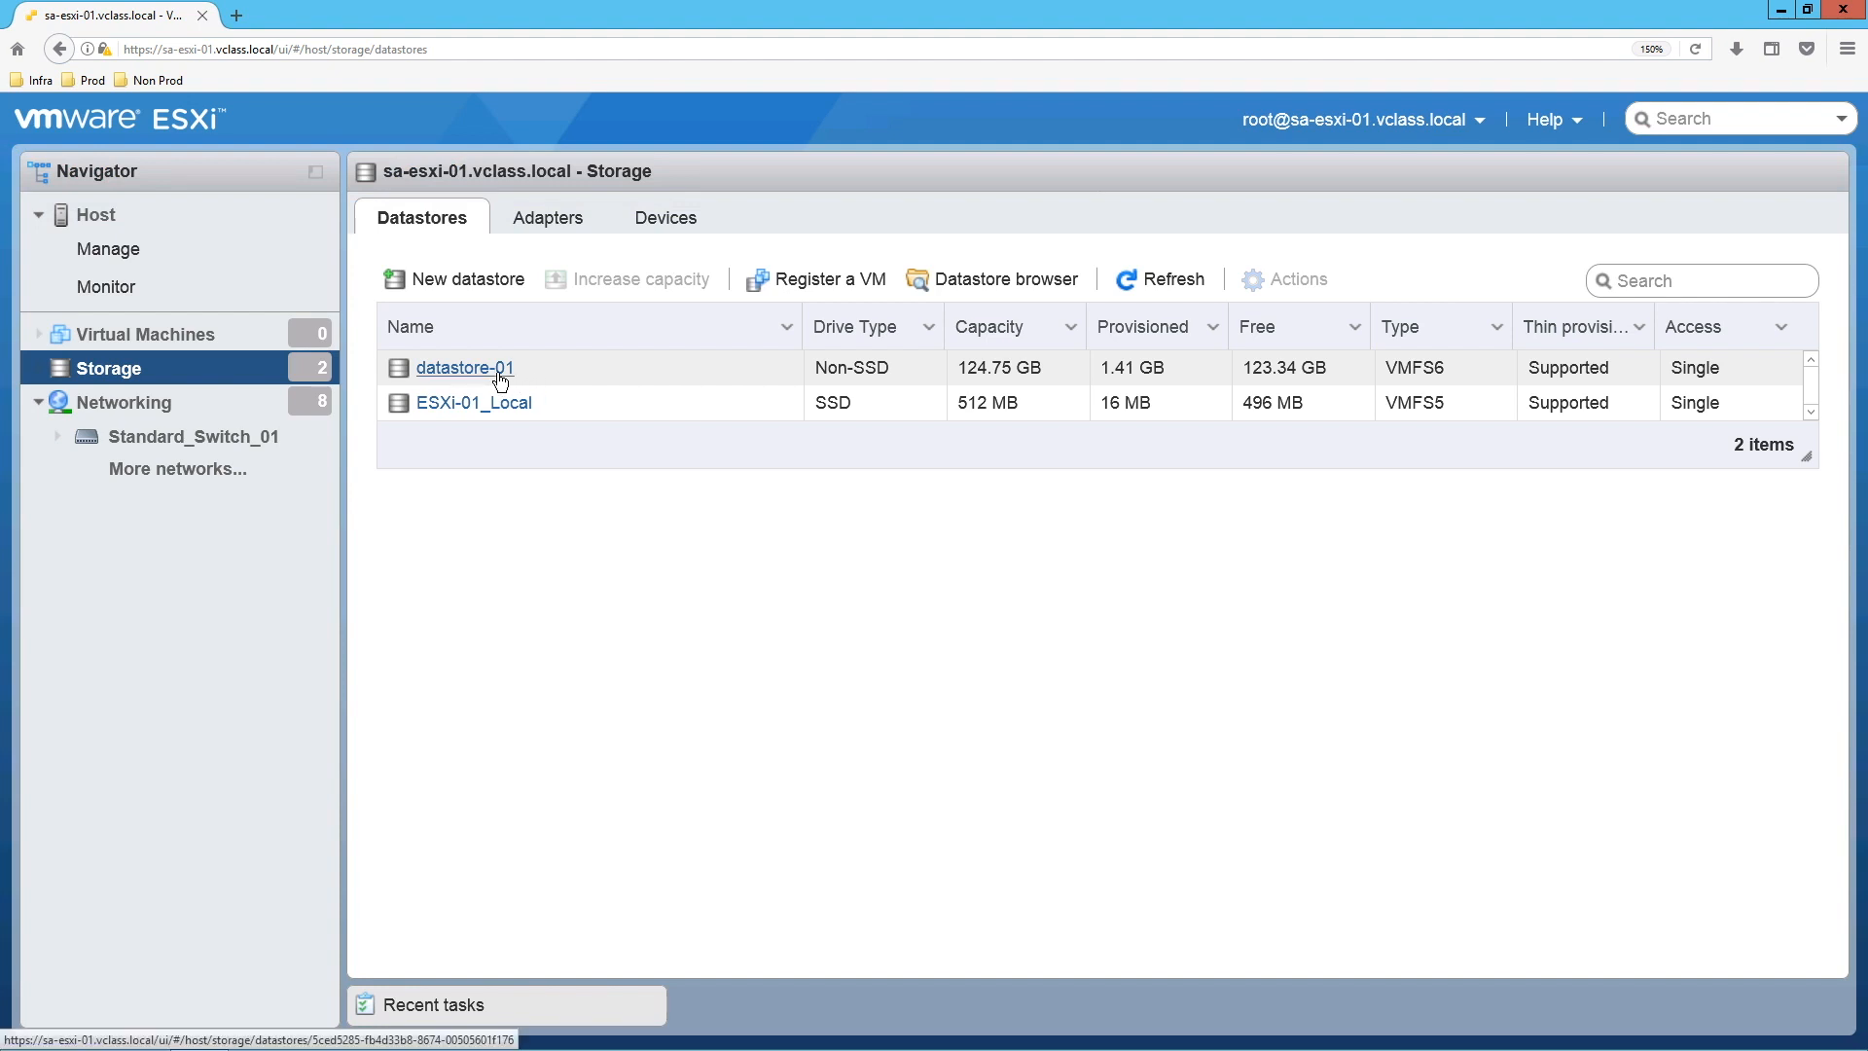
Step: Request unmounting datastore-01 from its right-click menu
right_click(463, 367)
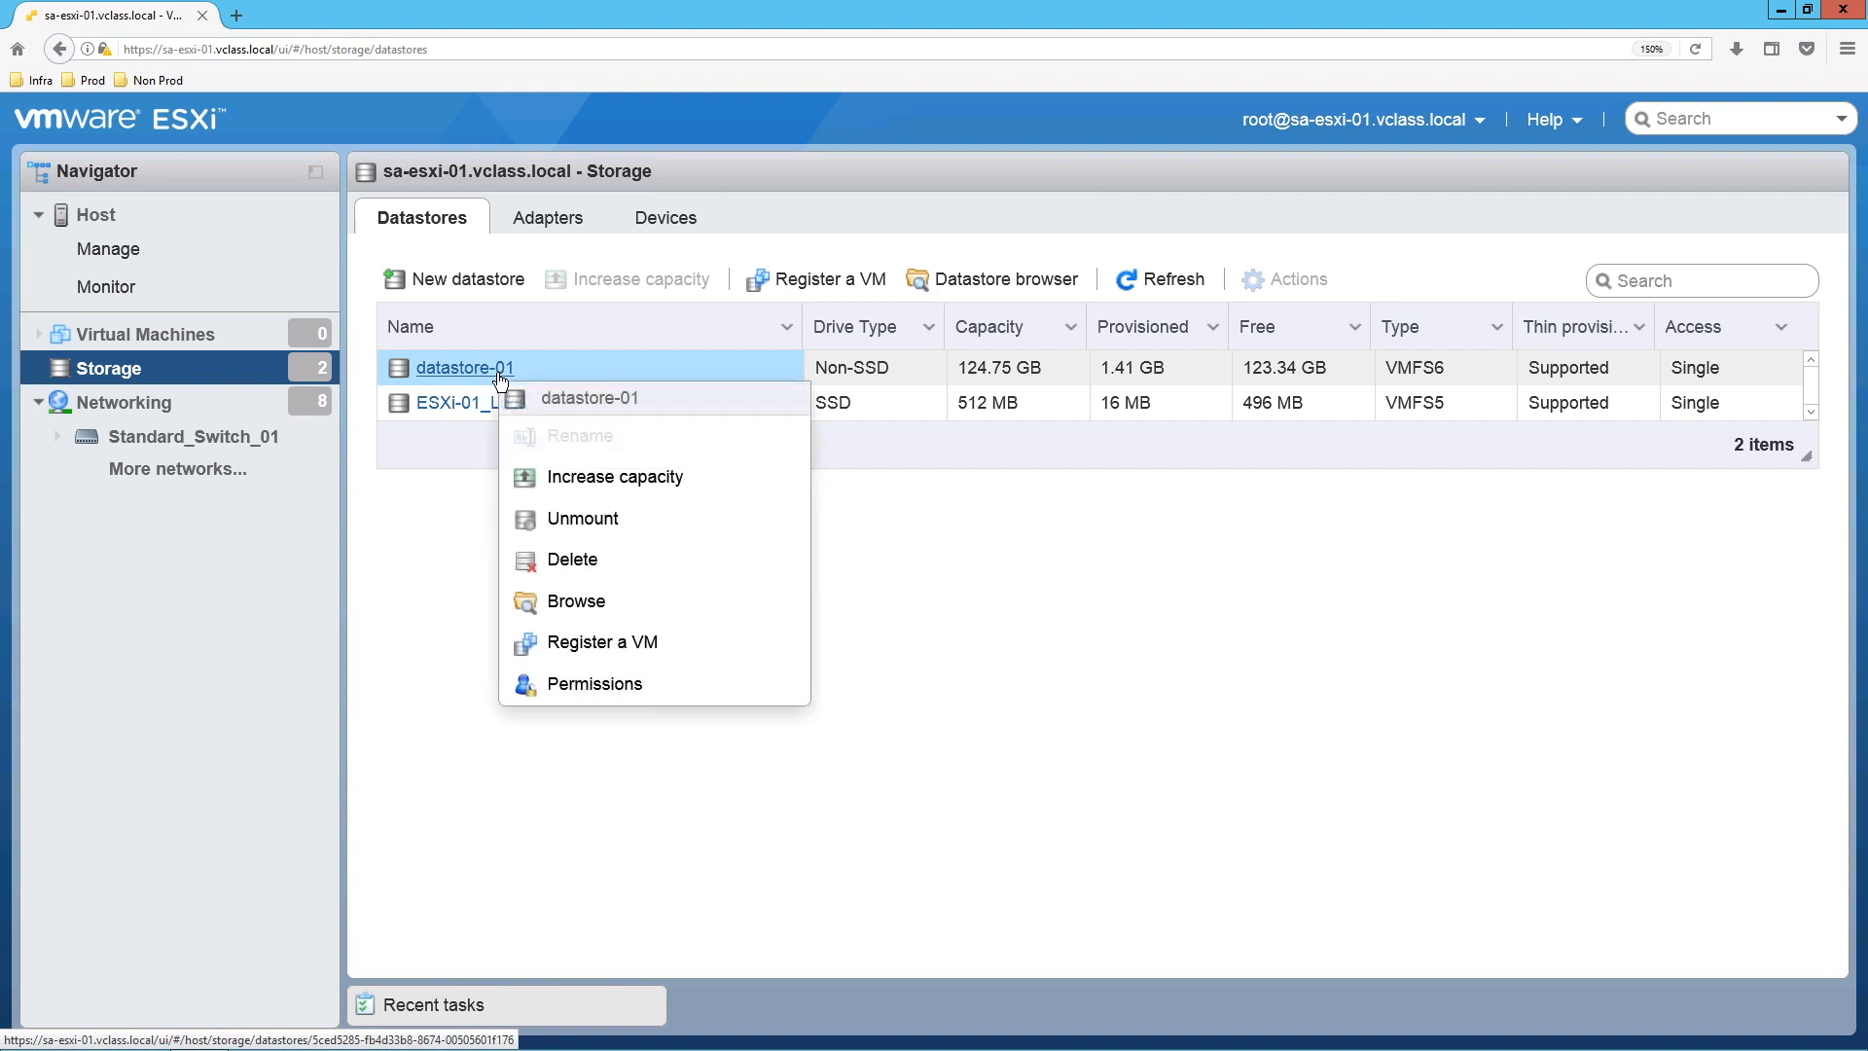
mouse_move(617, 526)
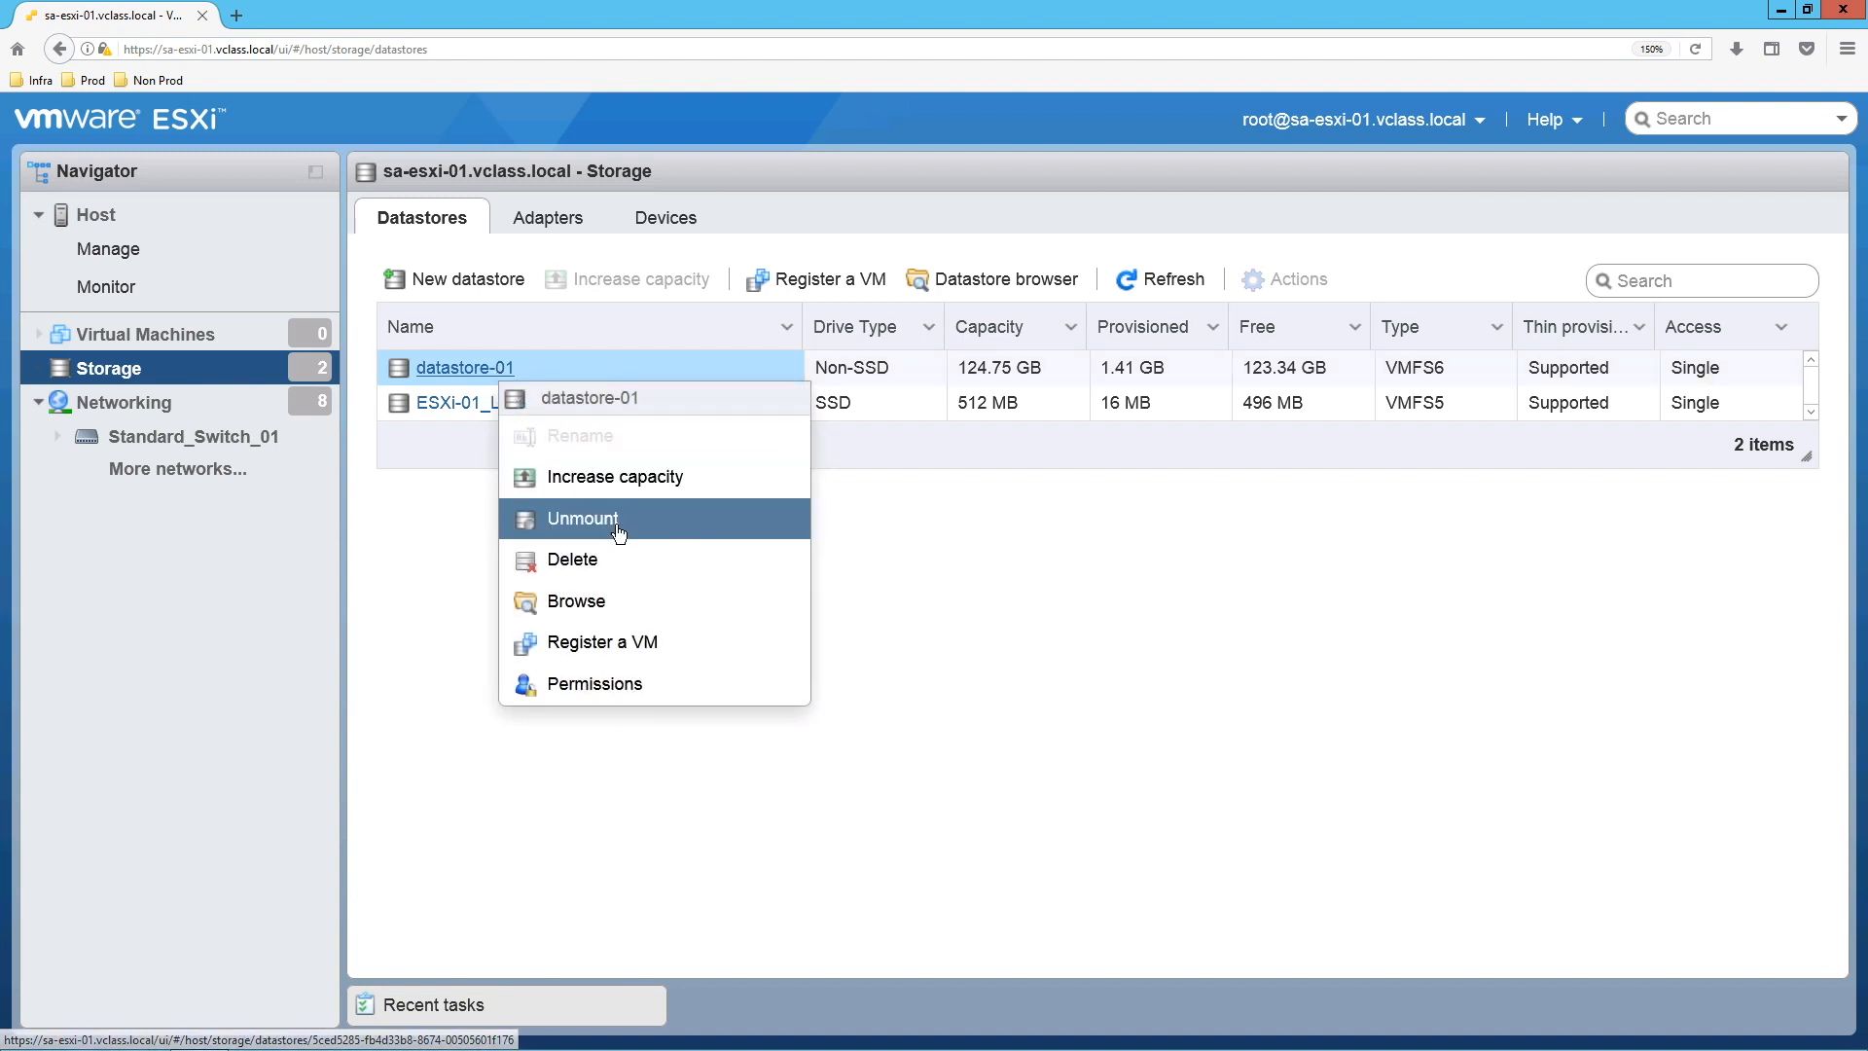
left_click(582, 518)
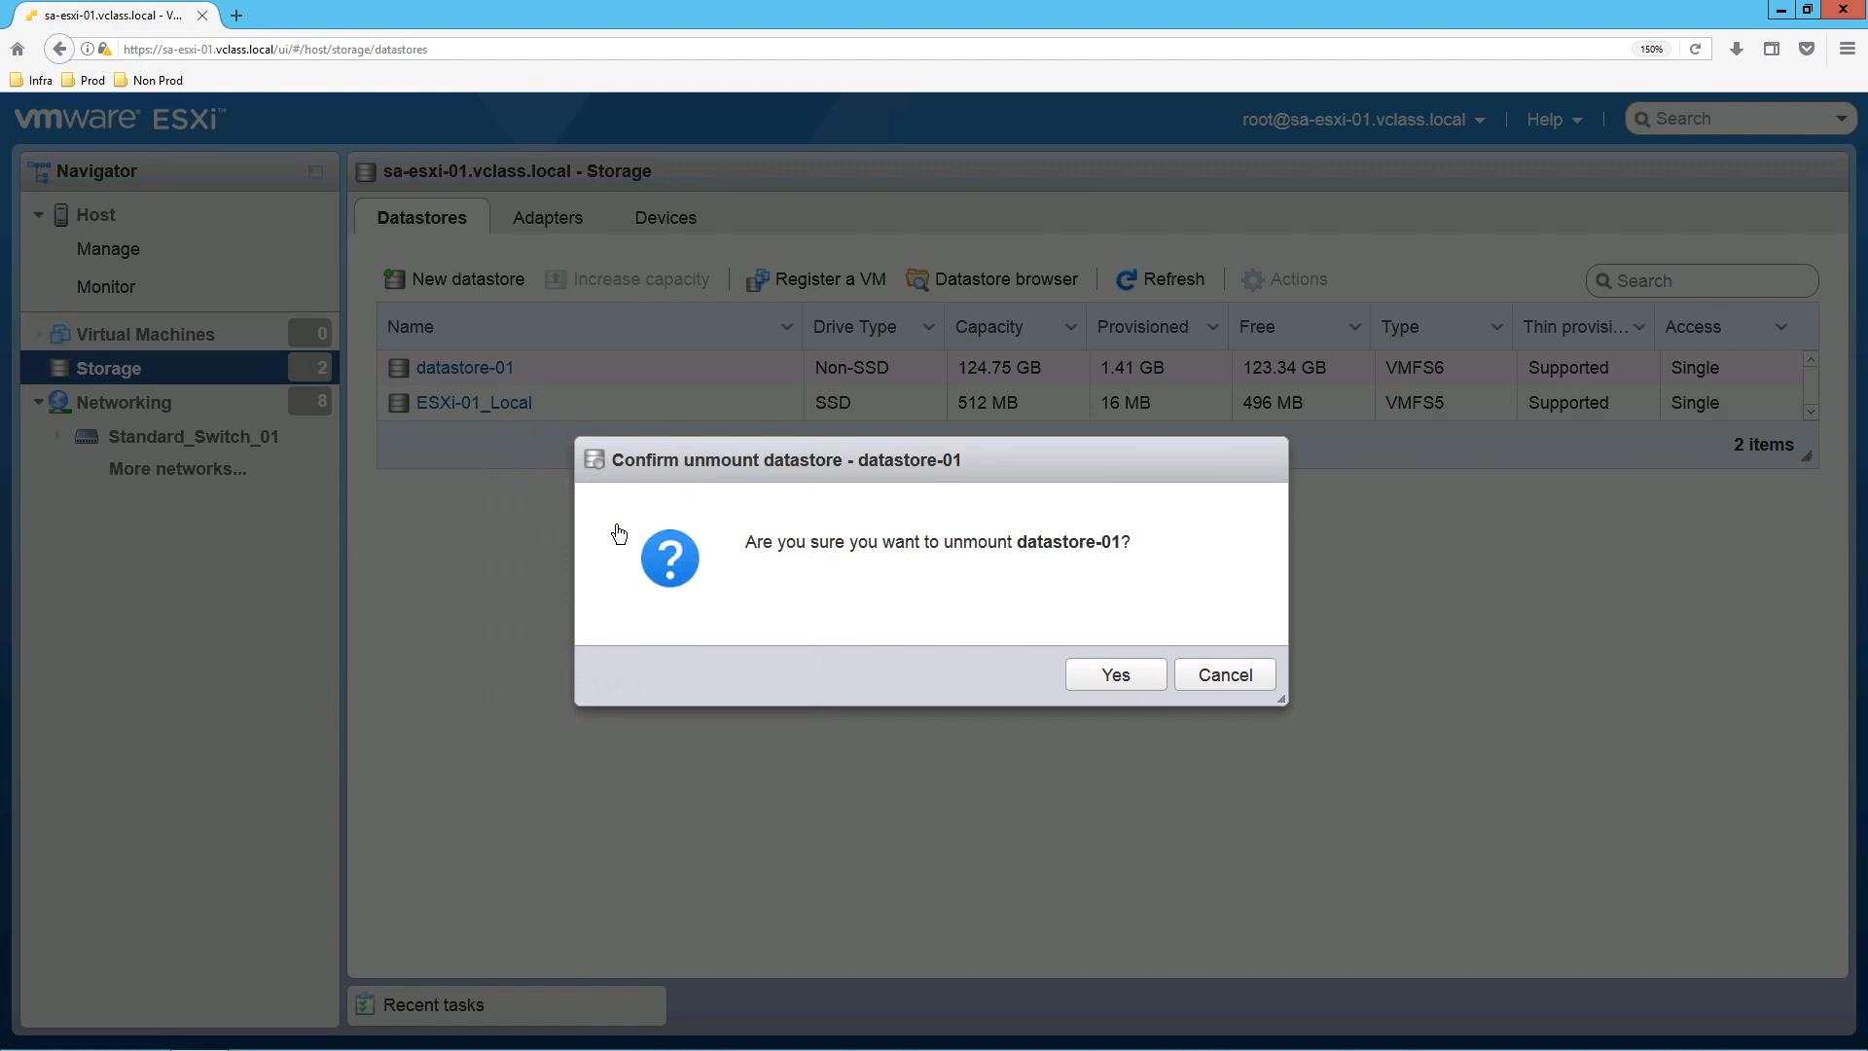
mouse_move(619, 532)
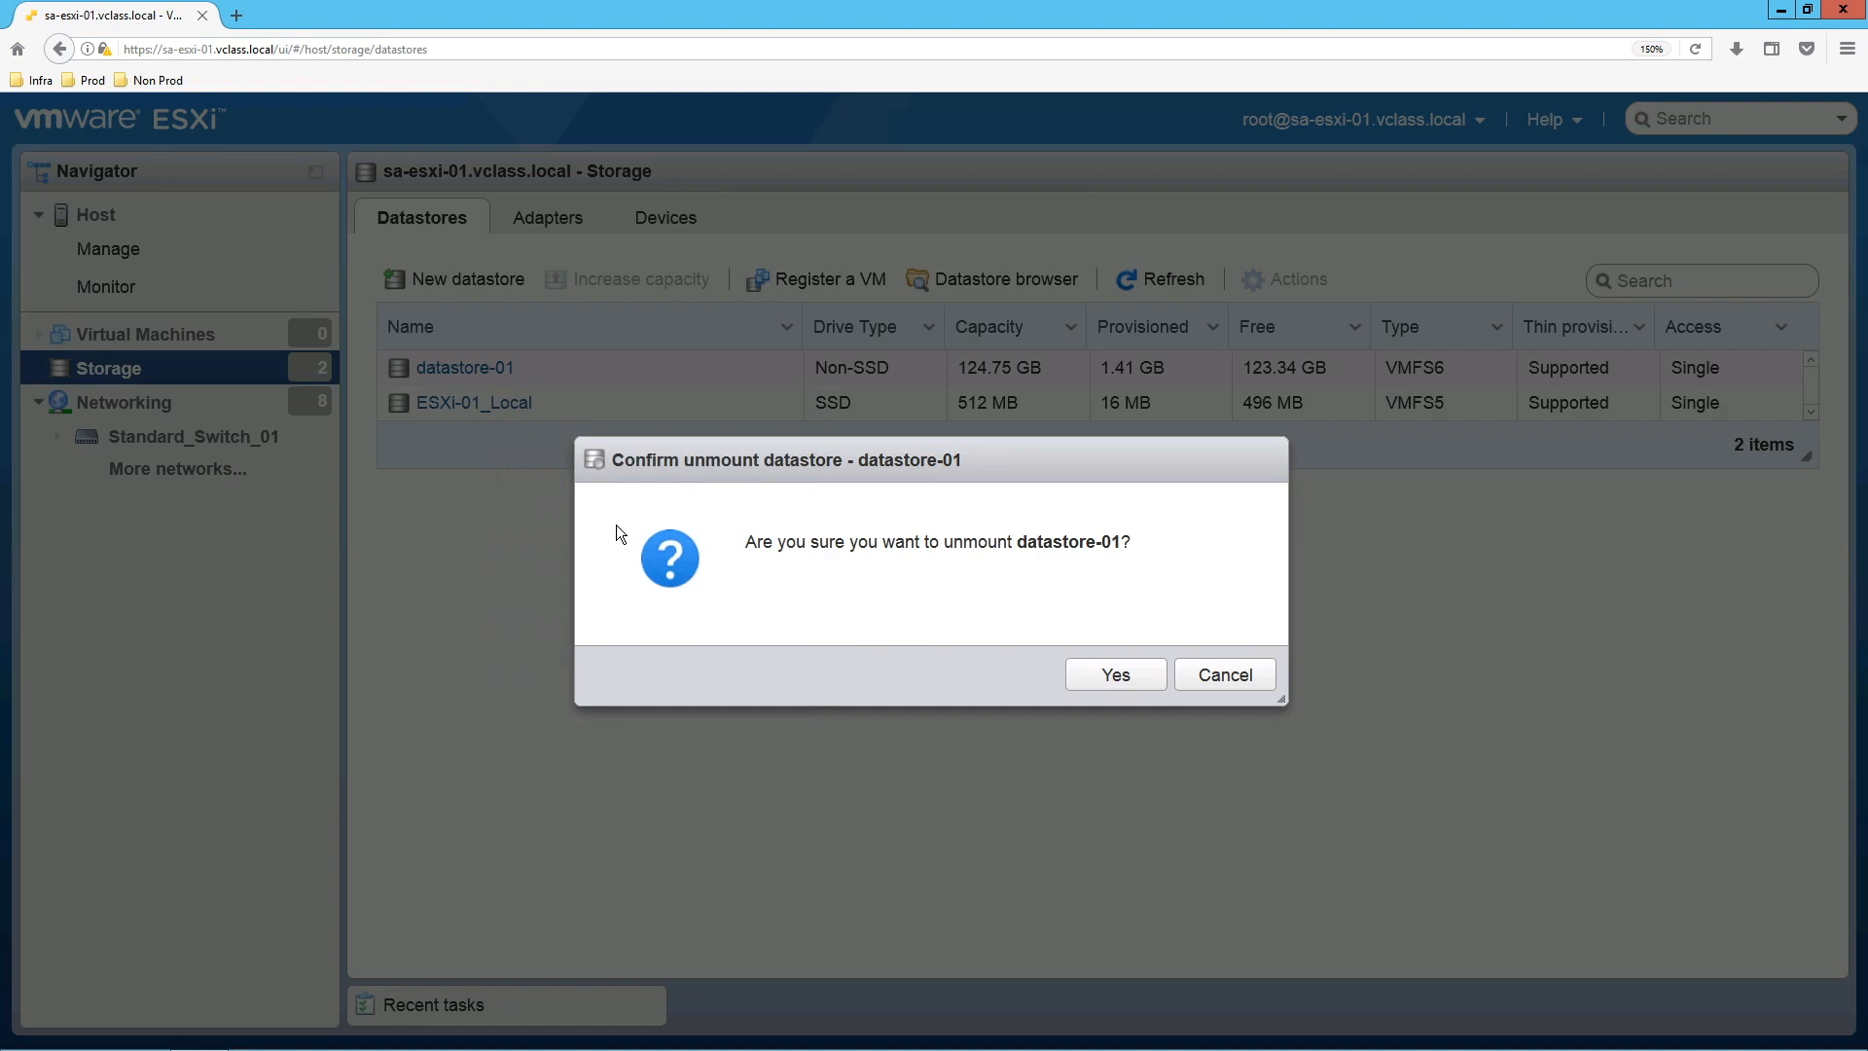
mouse_move(979, 595)
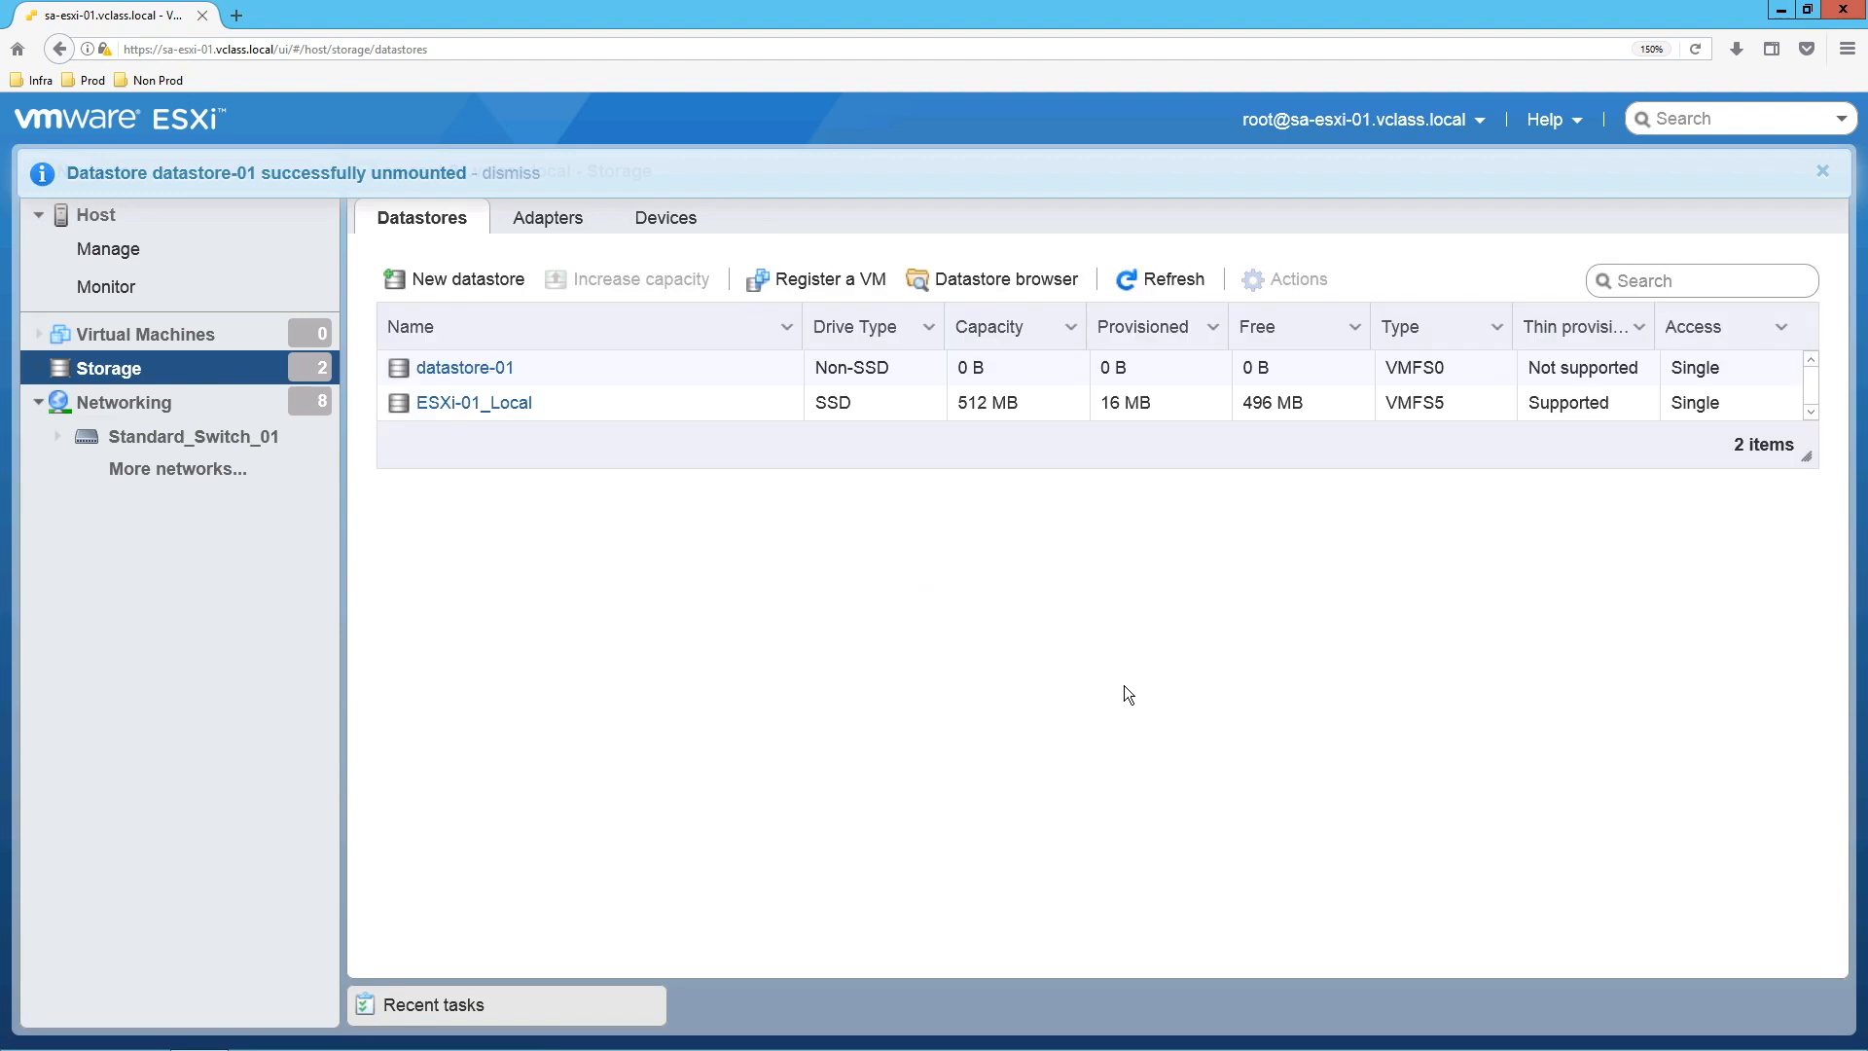
mouse_move(640, 317)
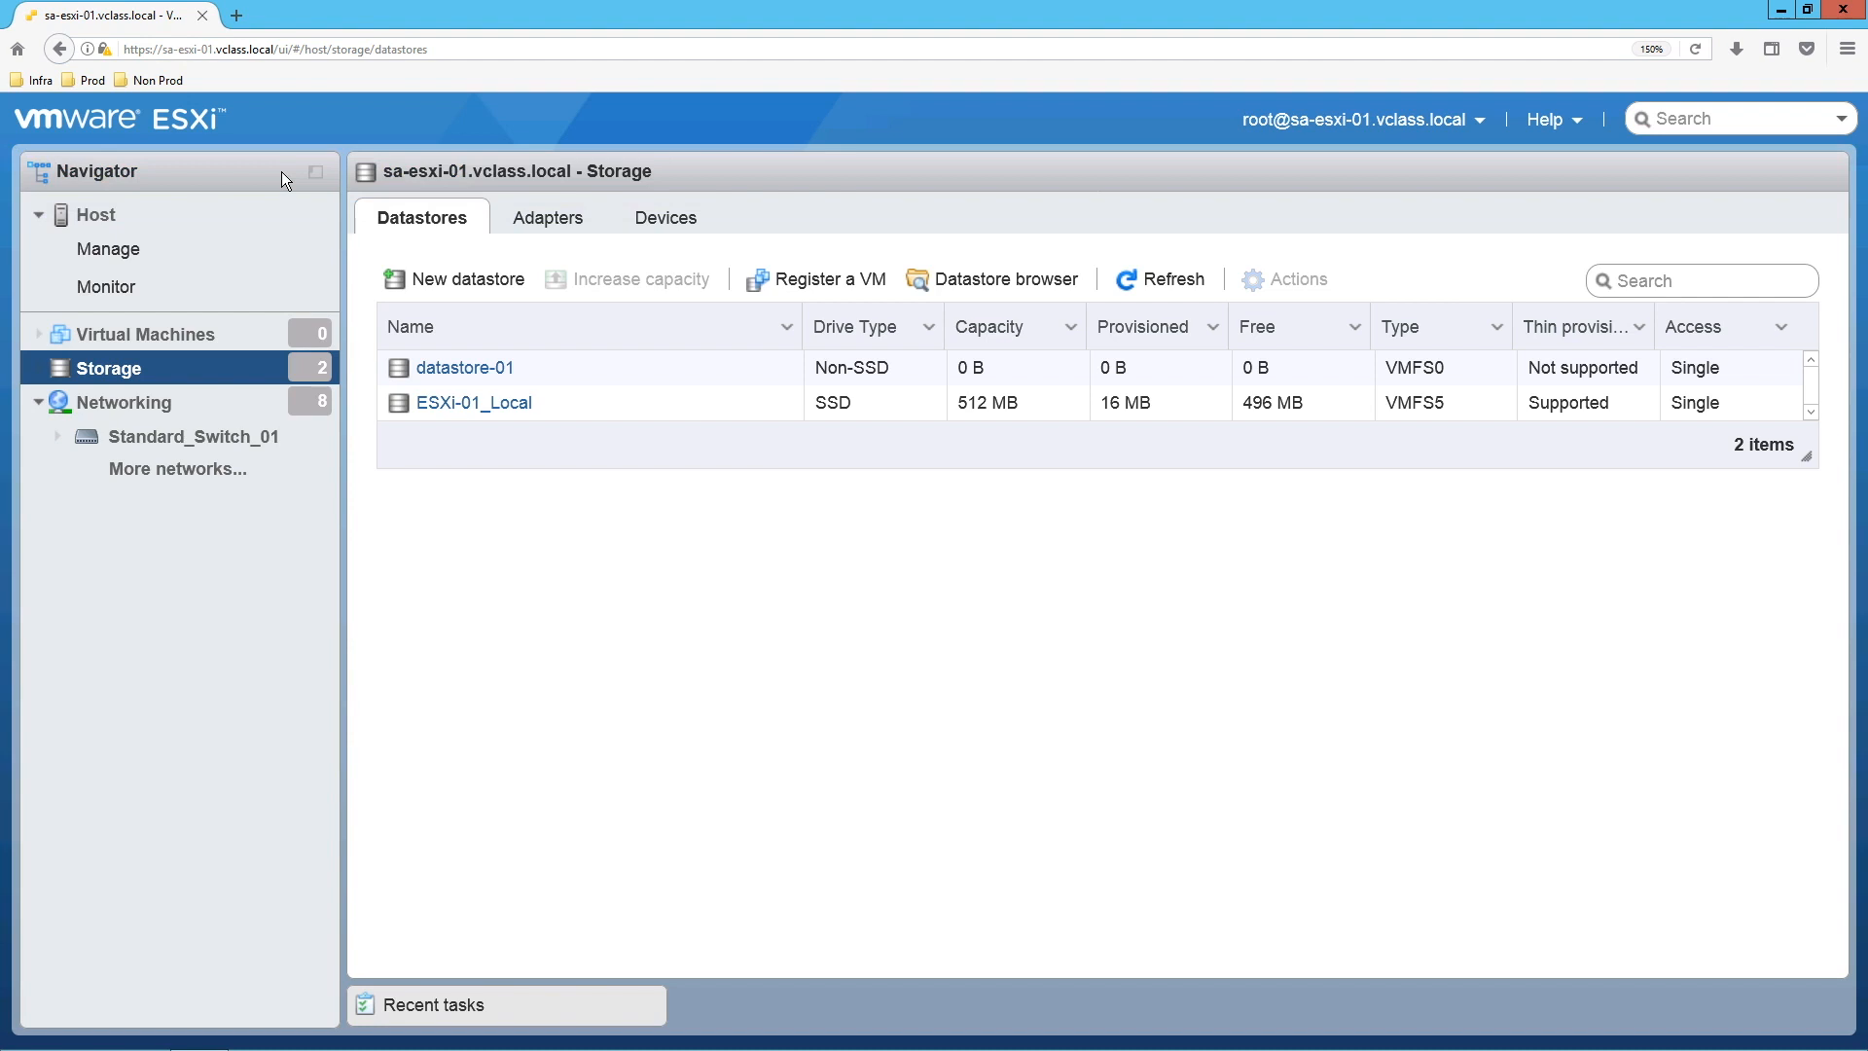
mouse_move(464, 367)
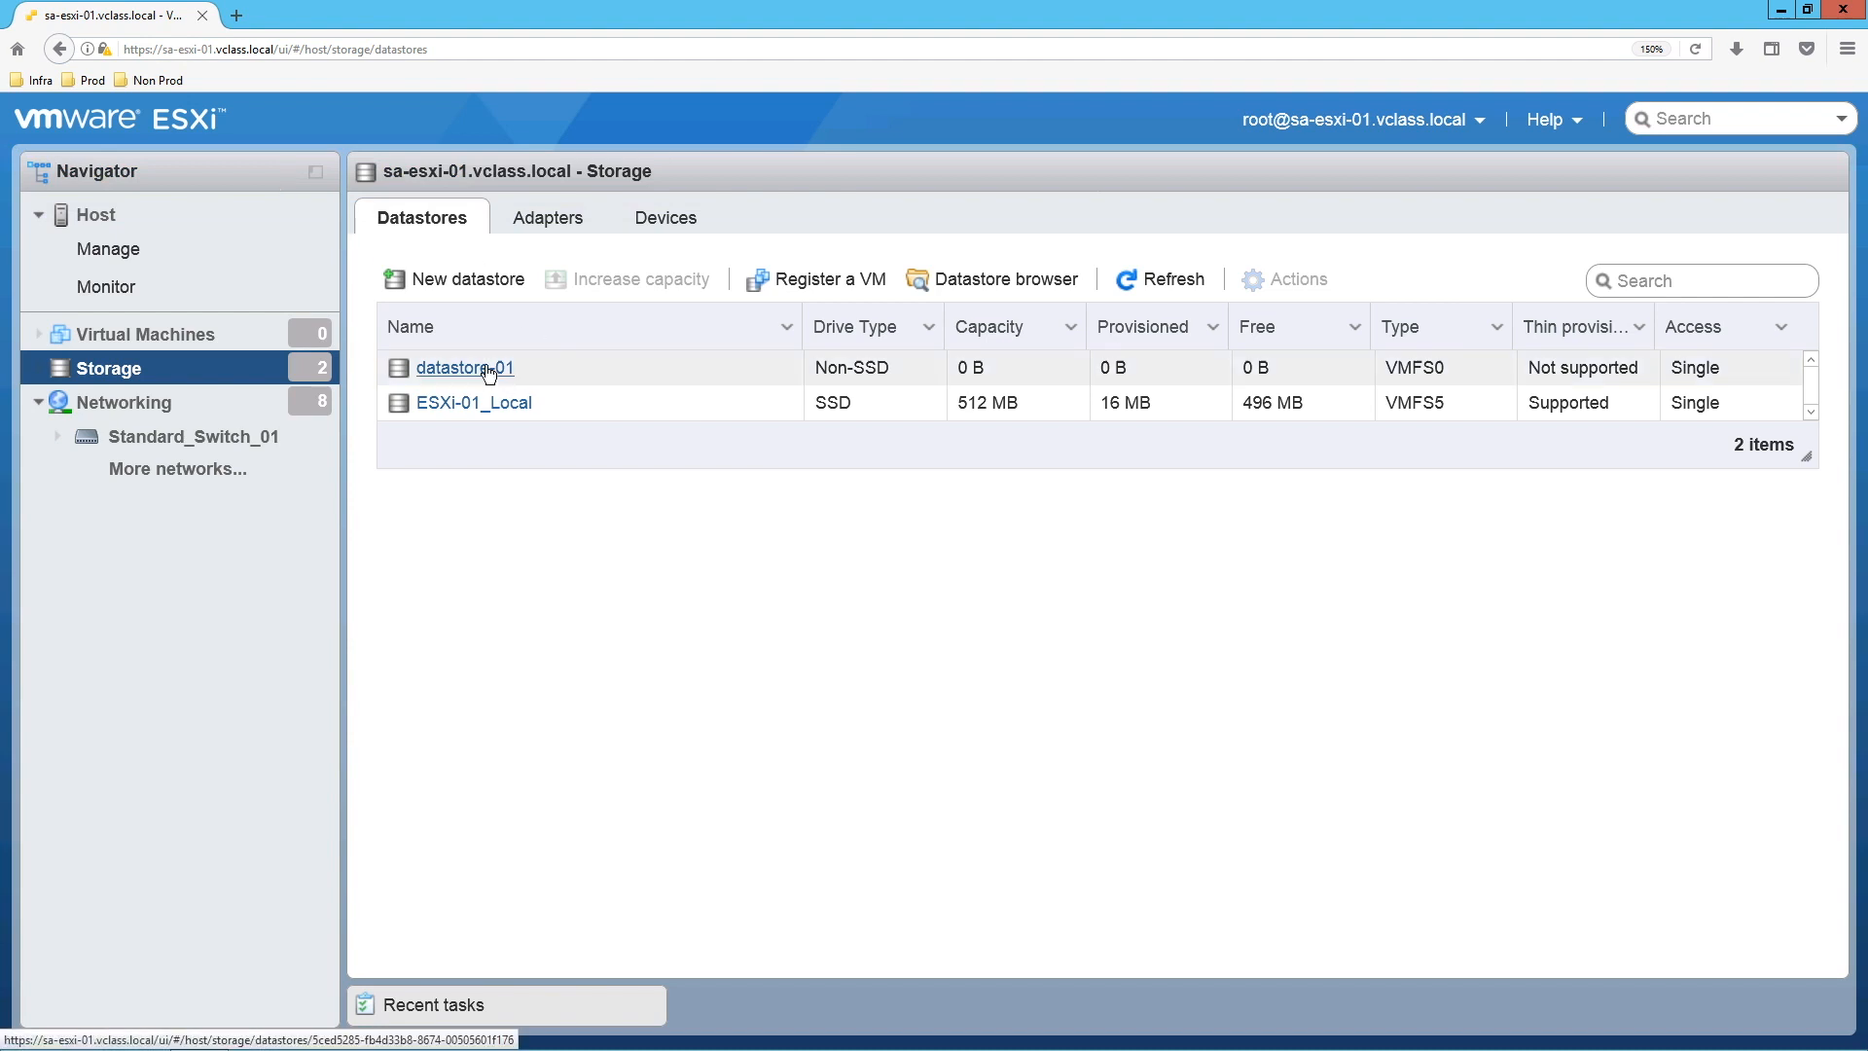
Step: Delete datastore-01 from its right-click menu and confirm the deletion
right_click(465, 367)
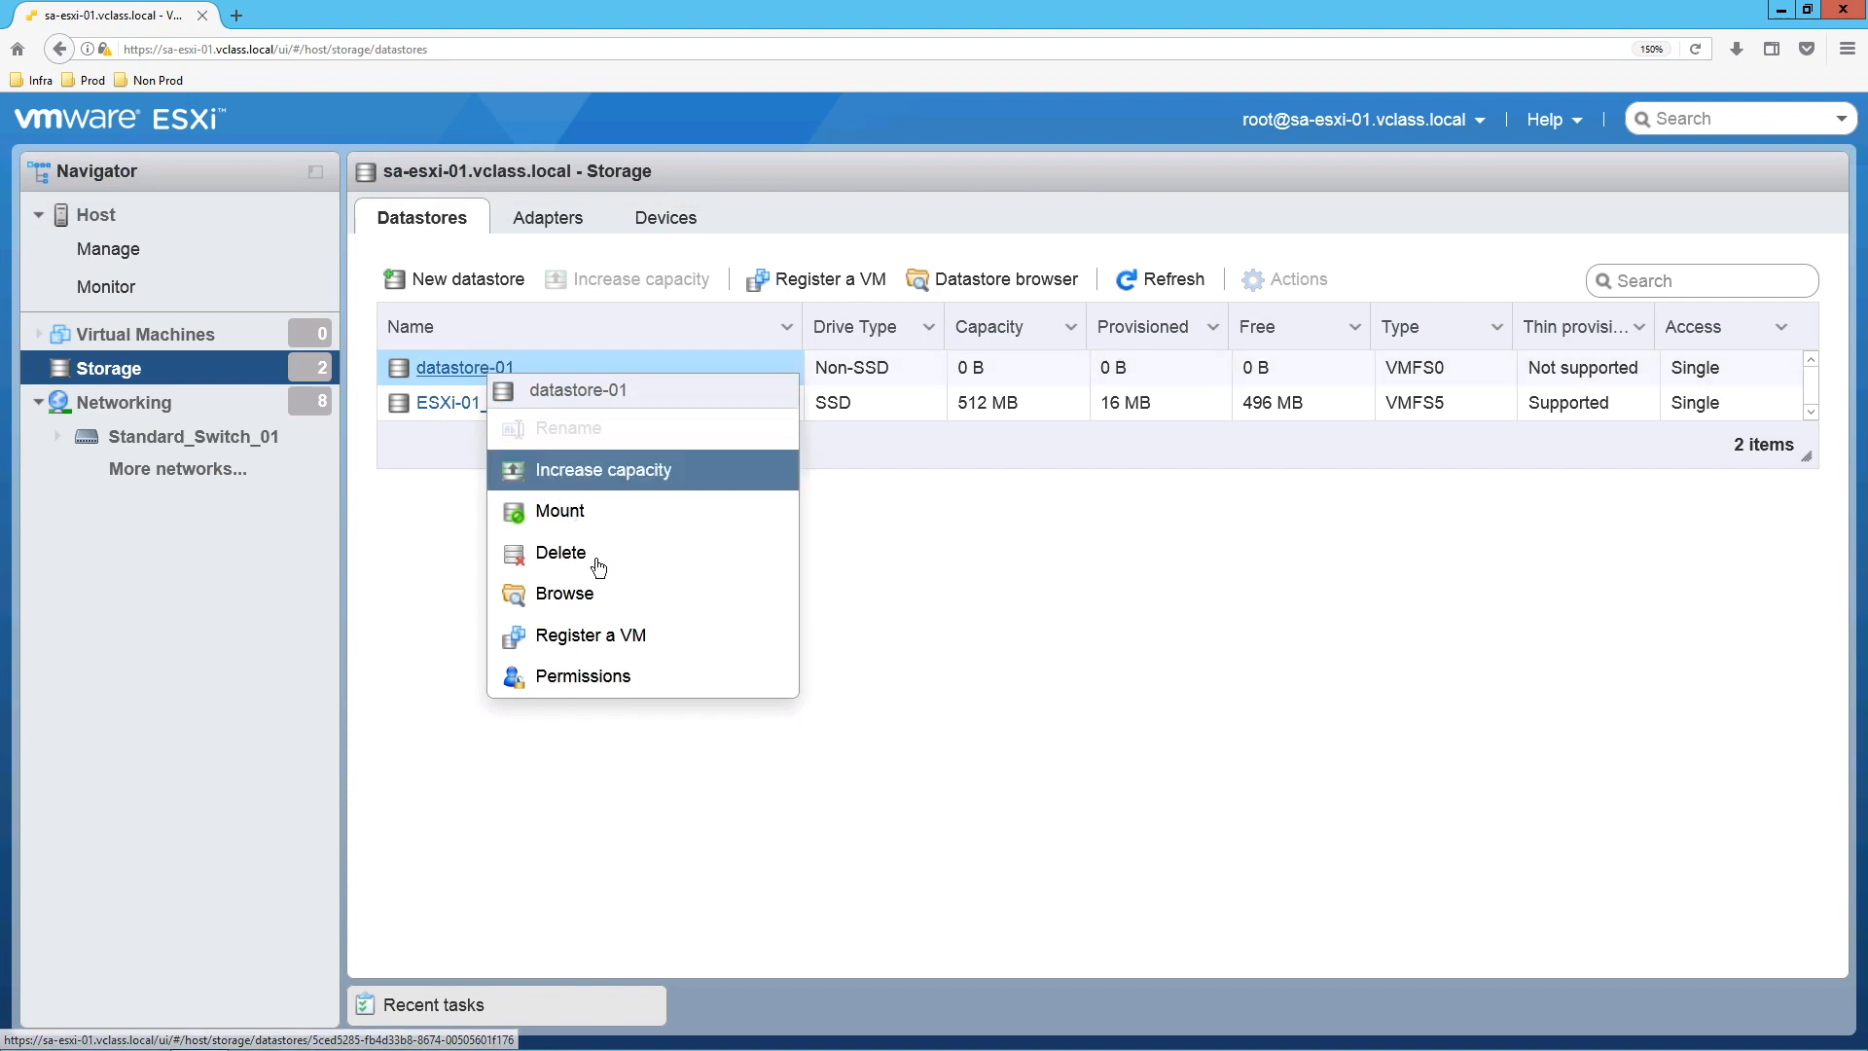
left_click(561, 552)
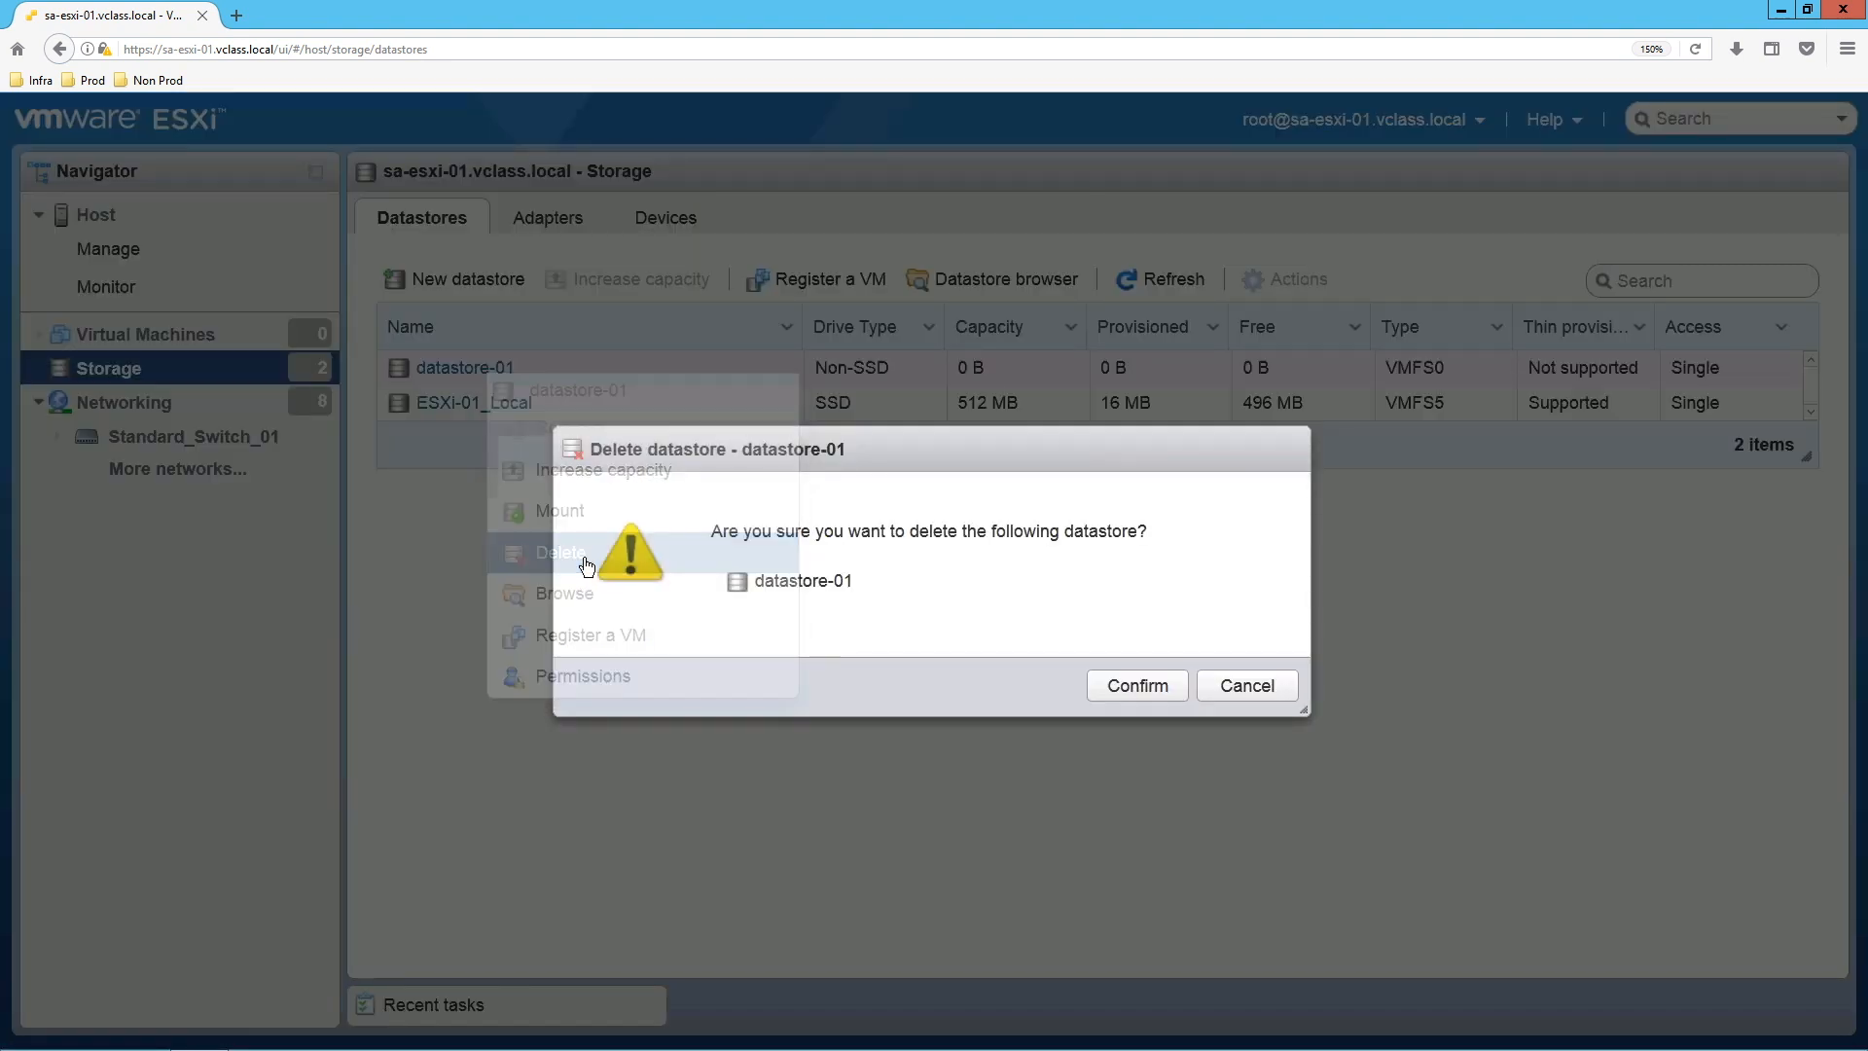
left_click(560, 552)
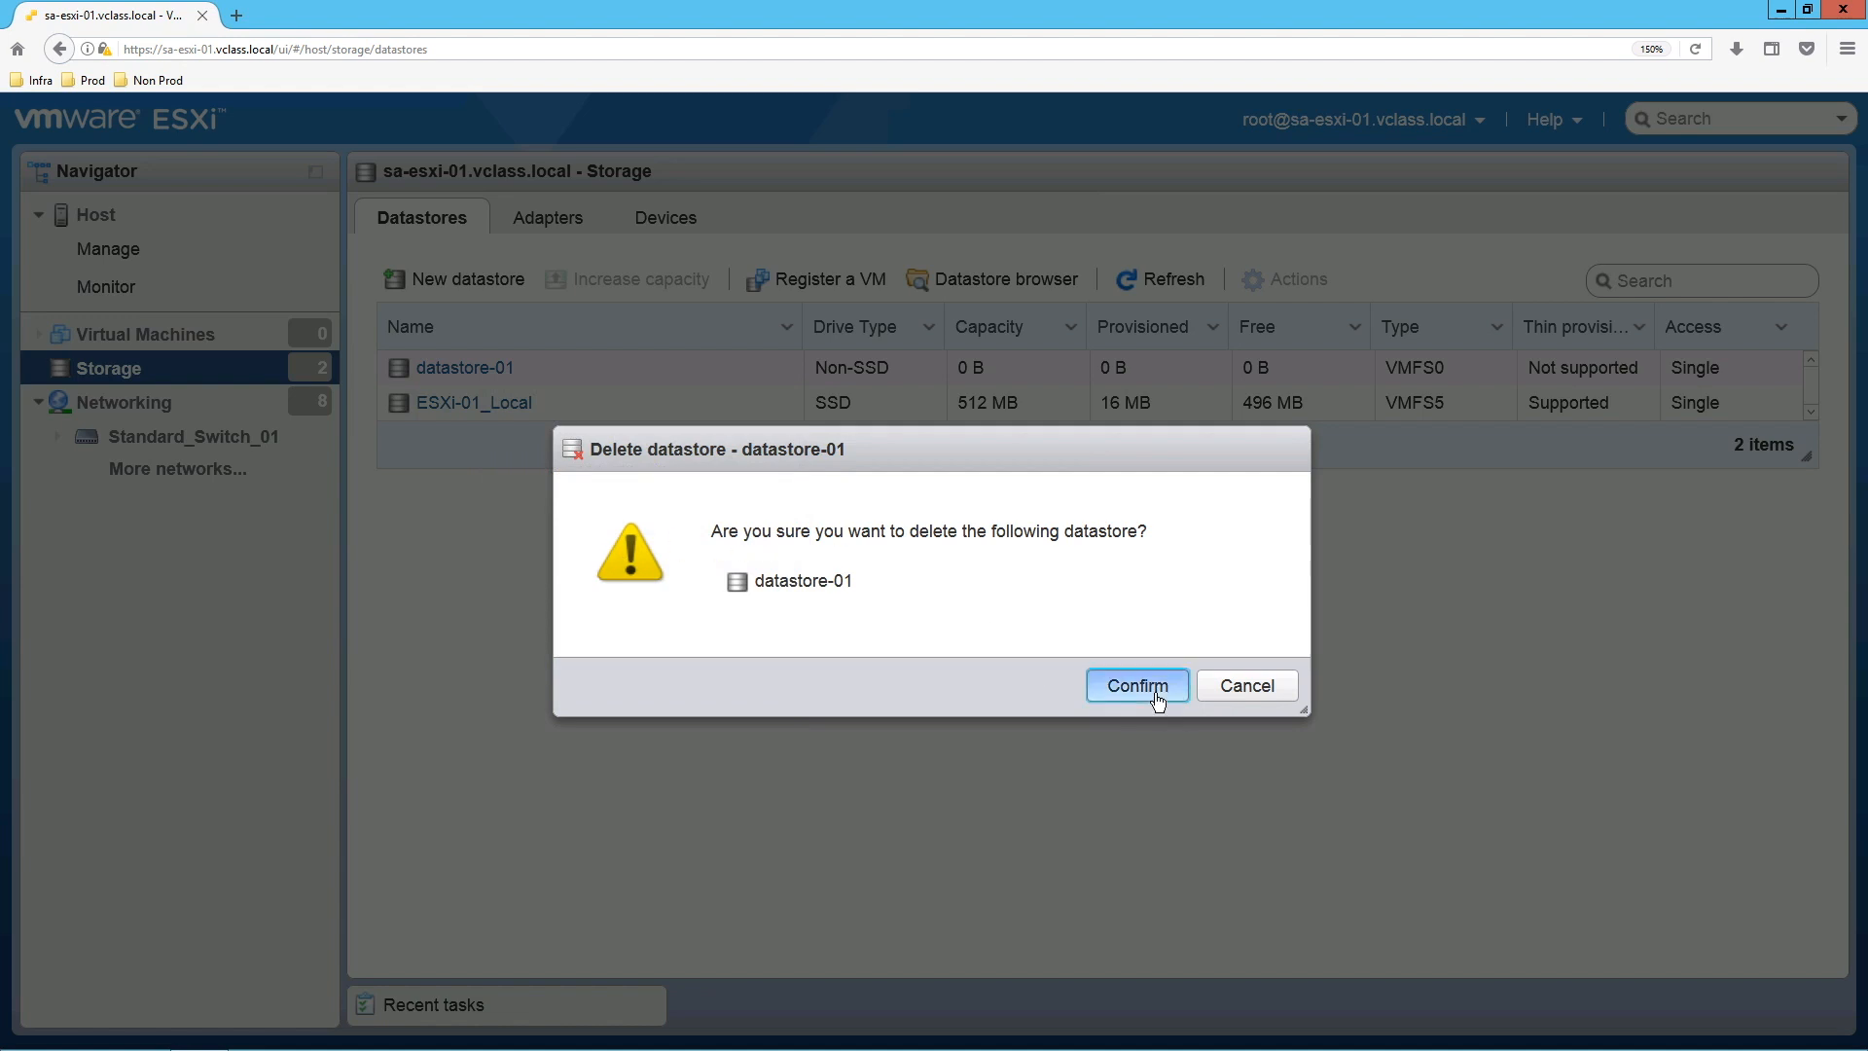
left_click(1136, 685)
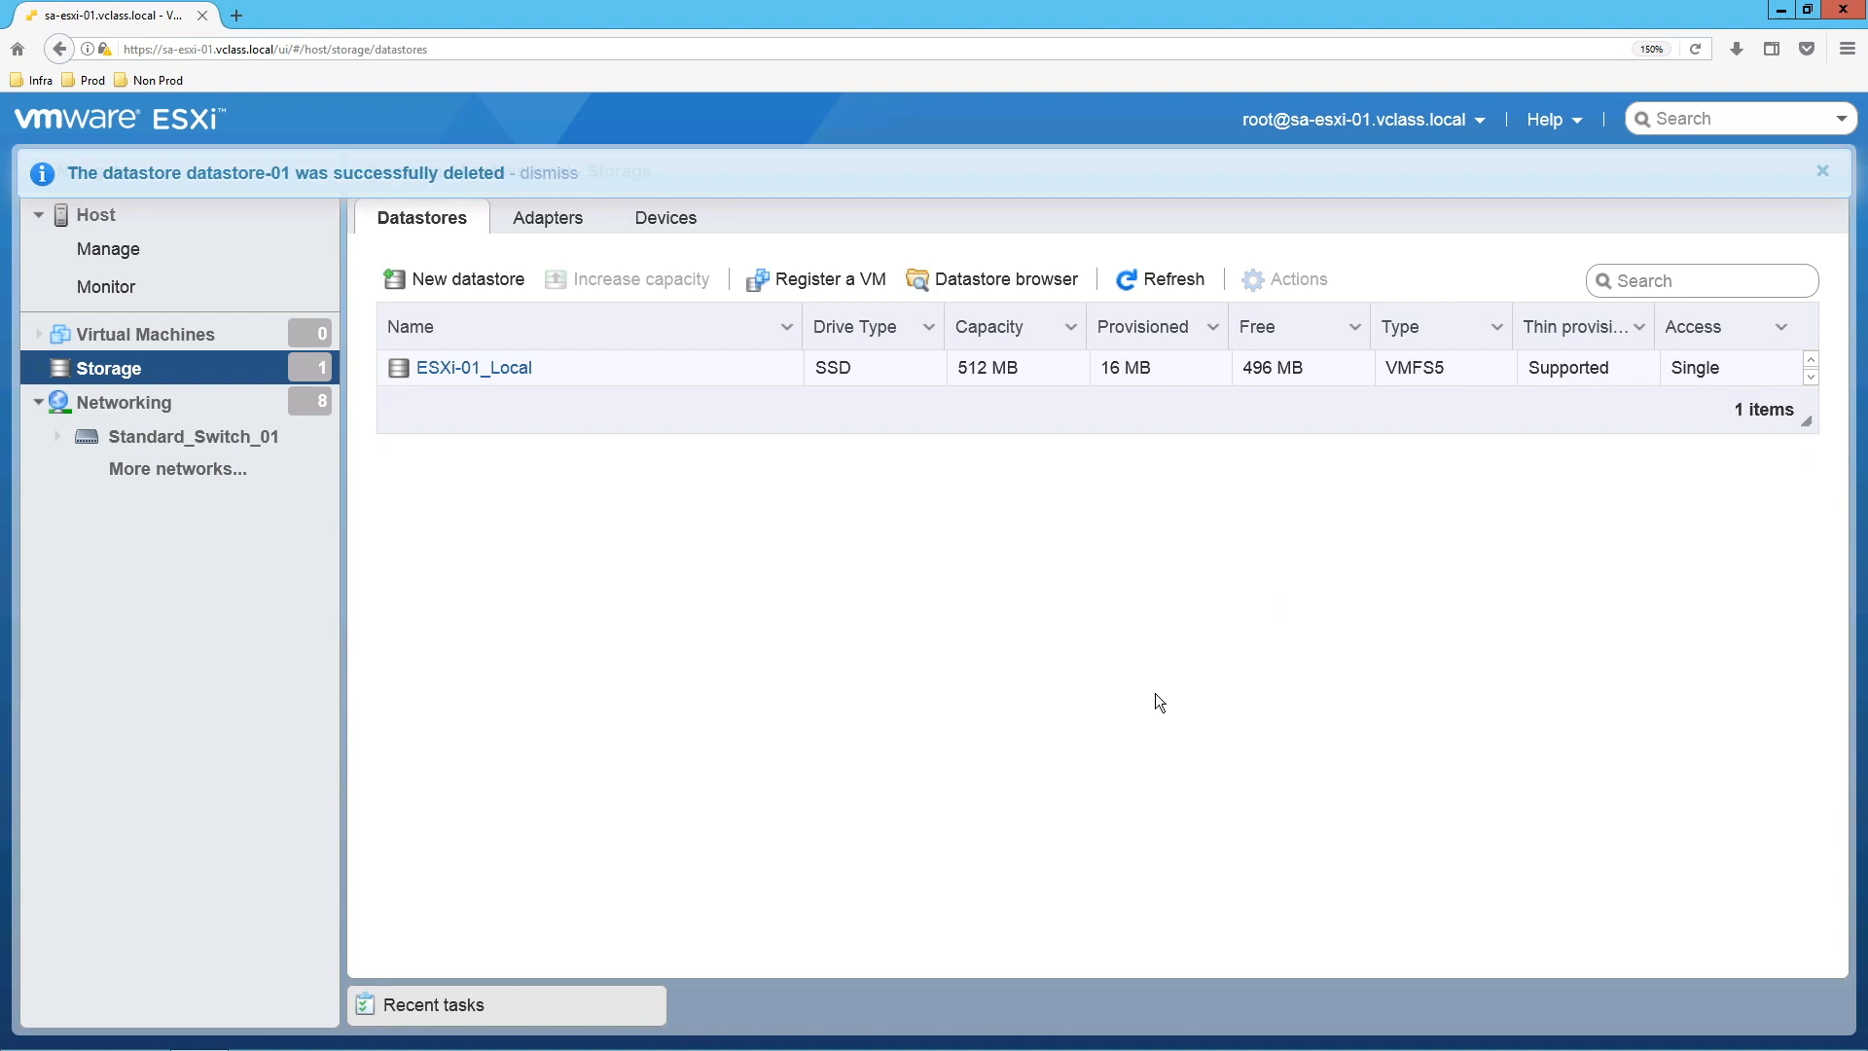